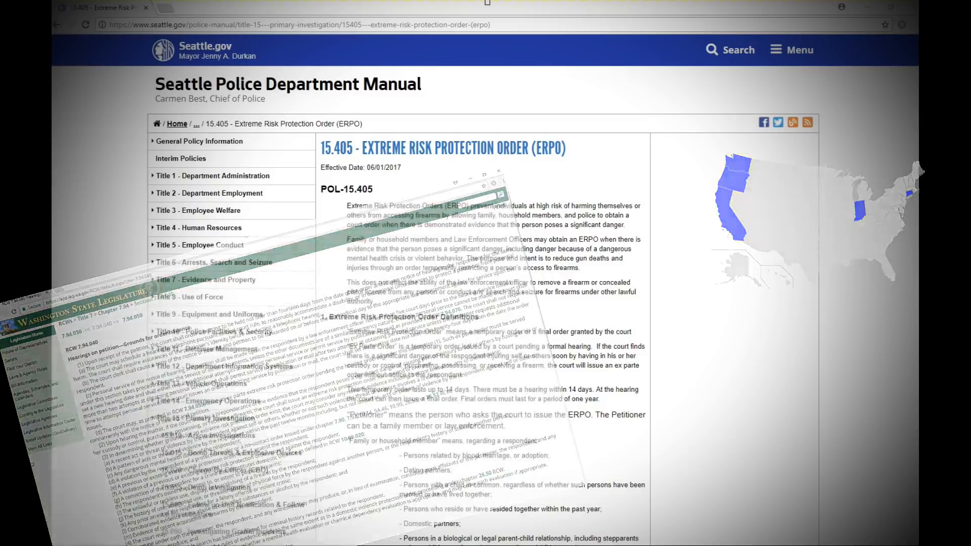
# Let the montage play from the Seattle Police manual overlay to the KOMO News tab
pyautogui.click(204, 7)
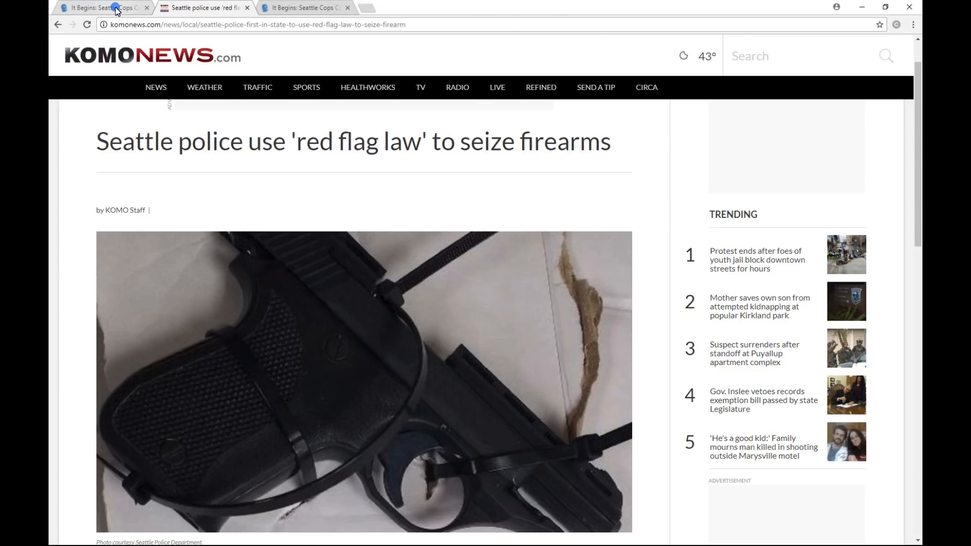
pyautogui.click(104, 7)
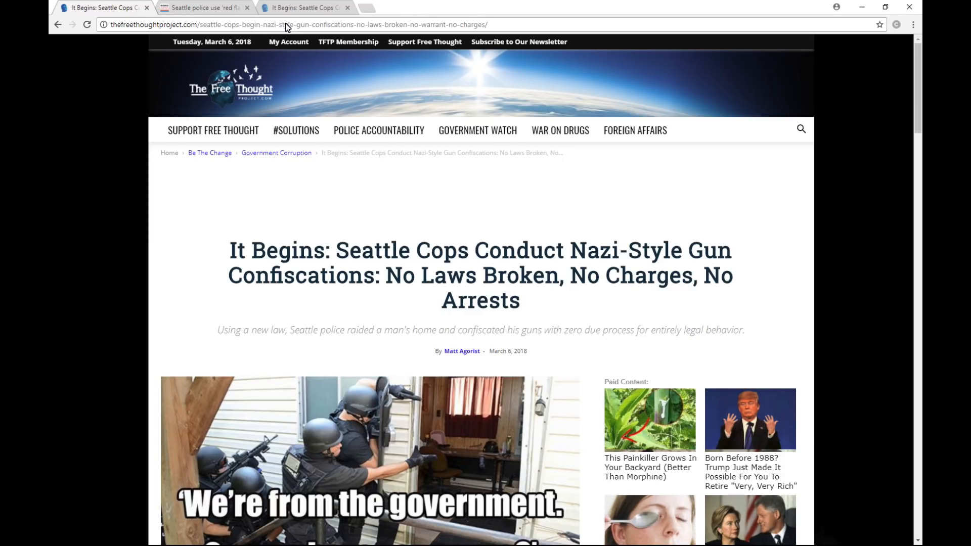
pyautogui.moveTo(338, 111)
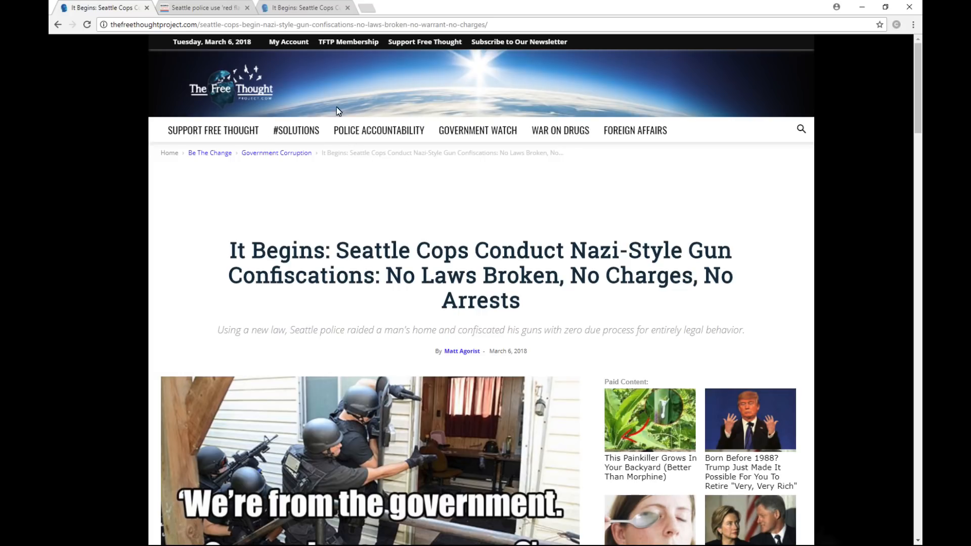
pyautogui.click(205, 7)
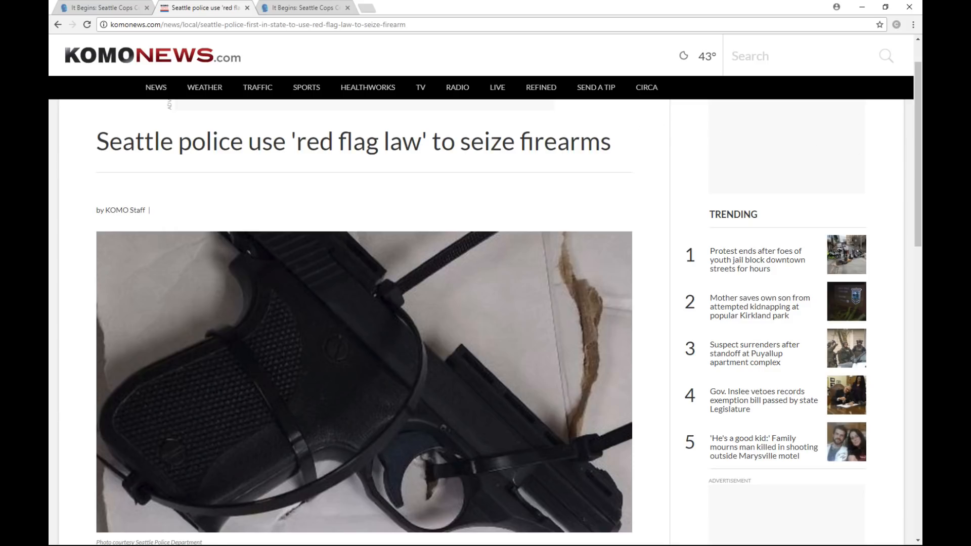
pyautogui.moveTo(435, 245)
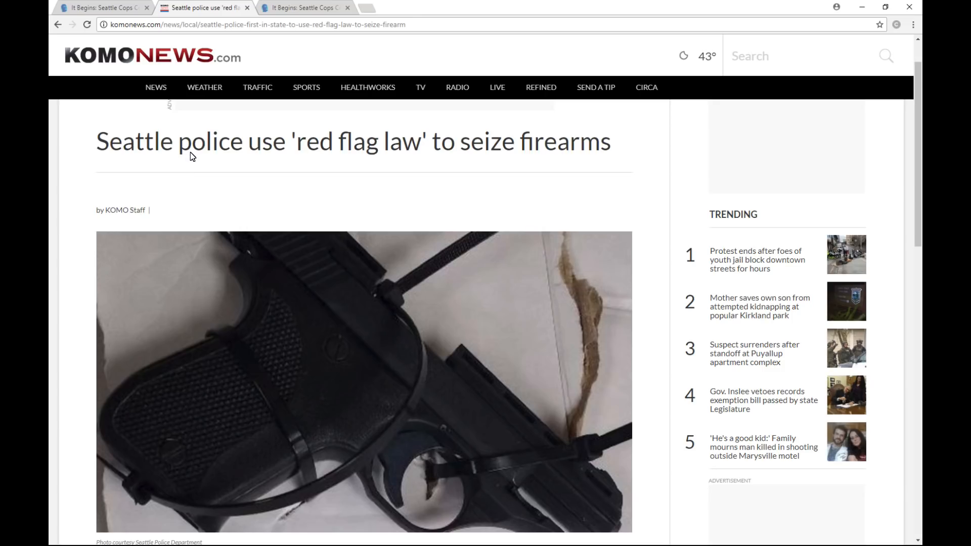
# Scroll past the handgun photo to the KOMO article's red flag warrant paragraphs
pyautogui.scroll(-3)
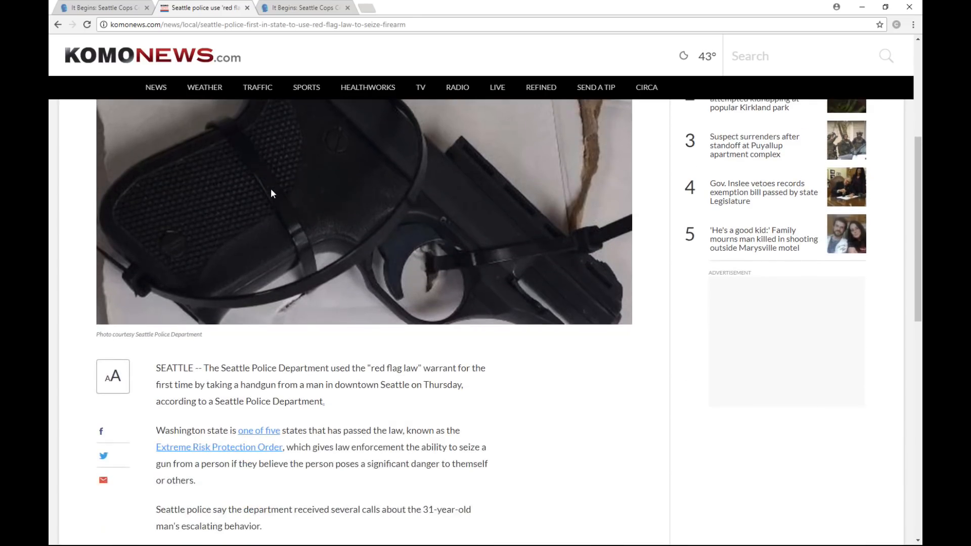
pyautogui.scroll(-3)
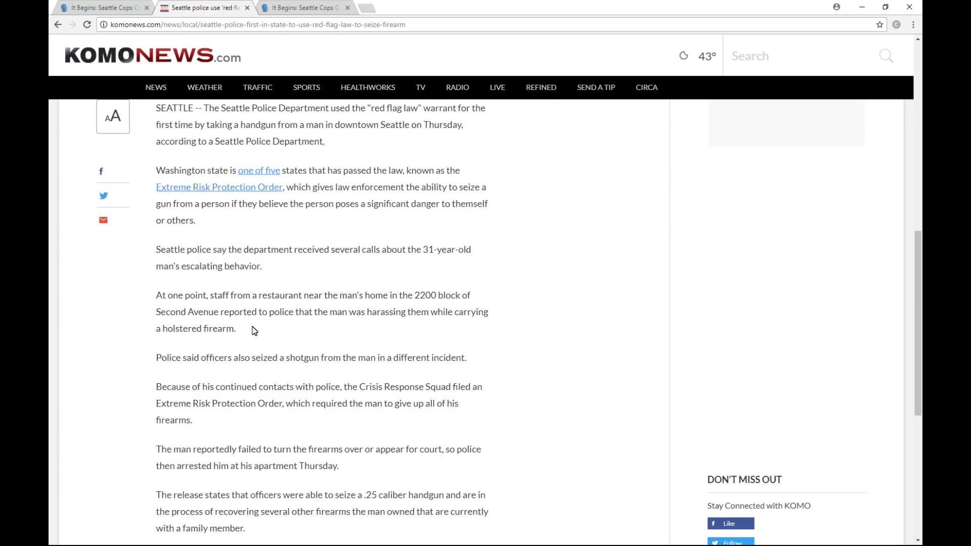
pyautogui.moveTo(252, 338)
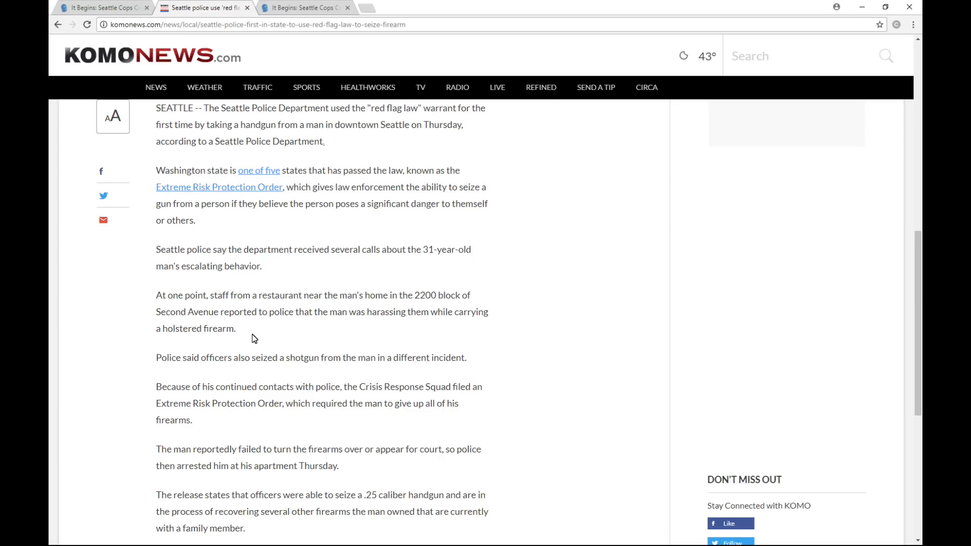
# Scroll to the KOMO article's end about the arrest and seized .25 caliber handgun
pyautogui.scroll(-3)
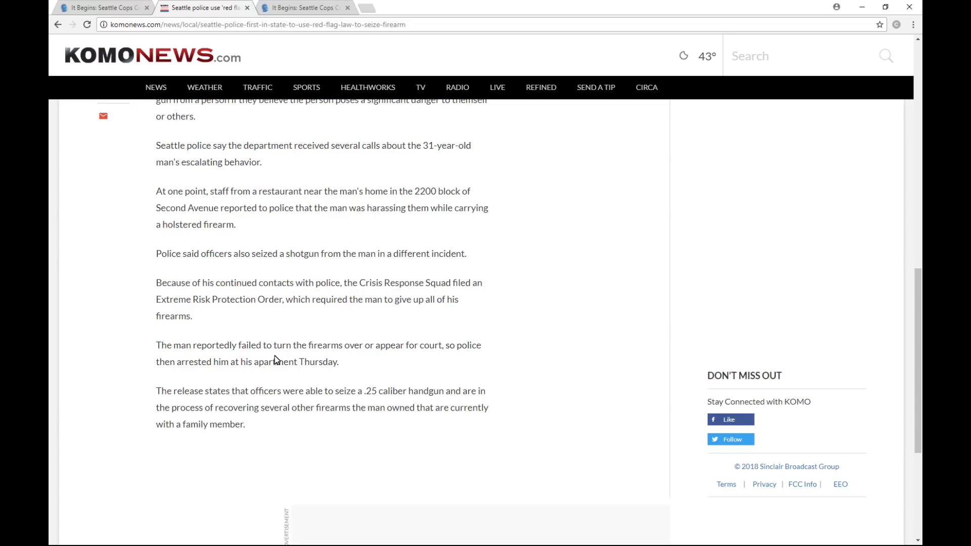
pyautogui.moveTo(230, 315)
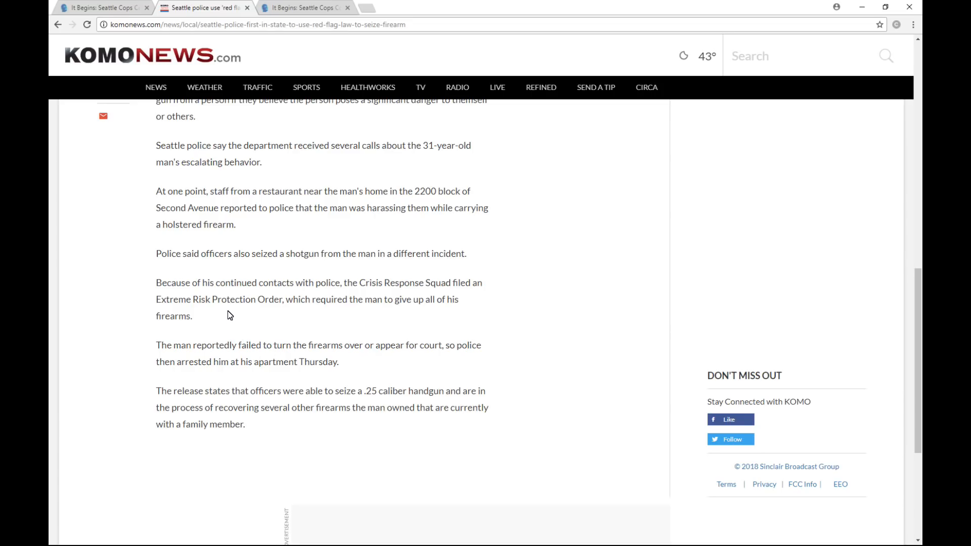
pyautogui.moveTo(314, 315)
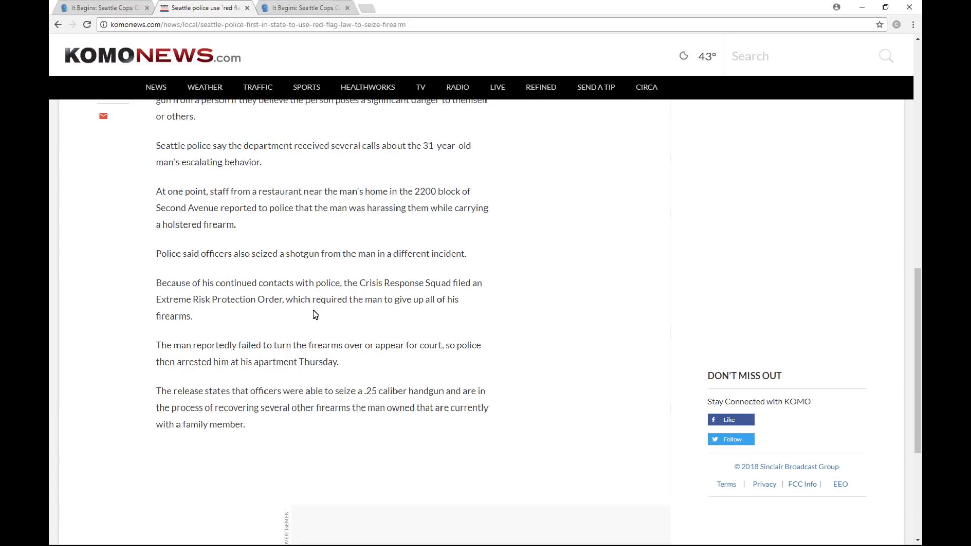
pyautogui.moveTo(366, 314)
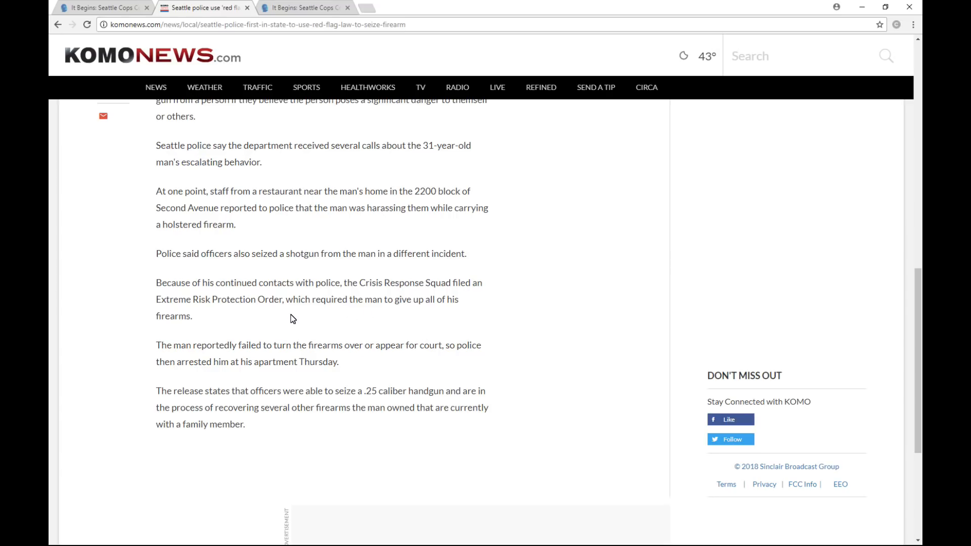
pyautogui.moveTo(375, 317)
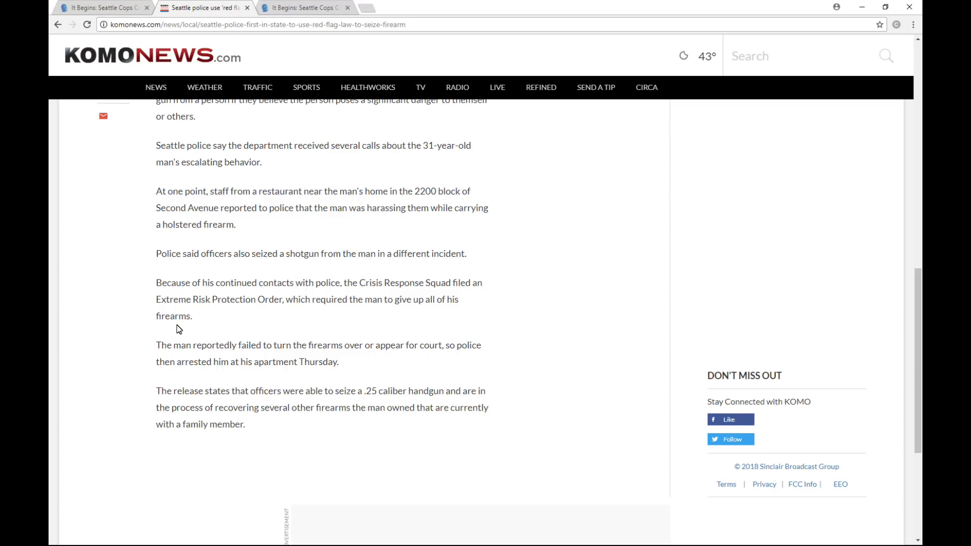
pyautogui.moveTo(319, 351)
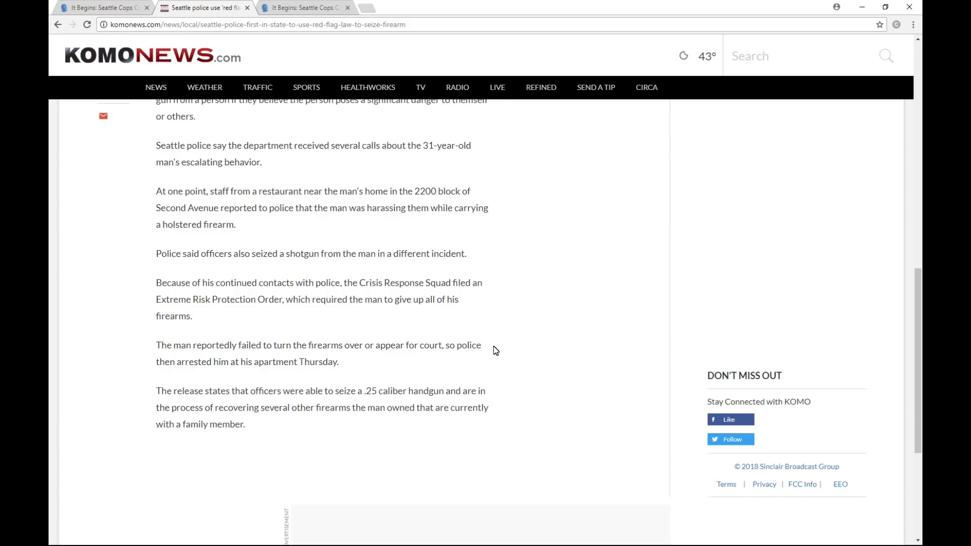
pyautogui.moveTo(161, 374)
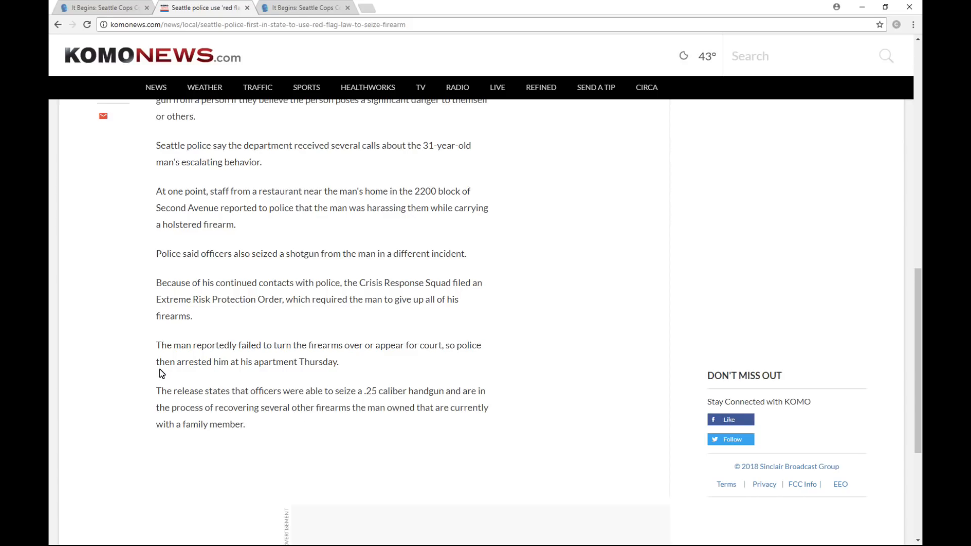
pyautogui.moveTo(219, 409)
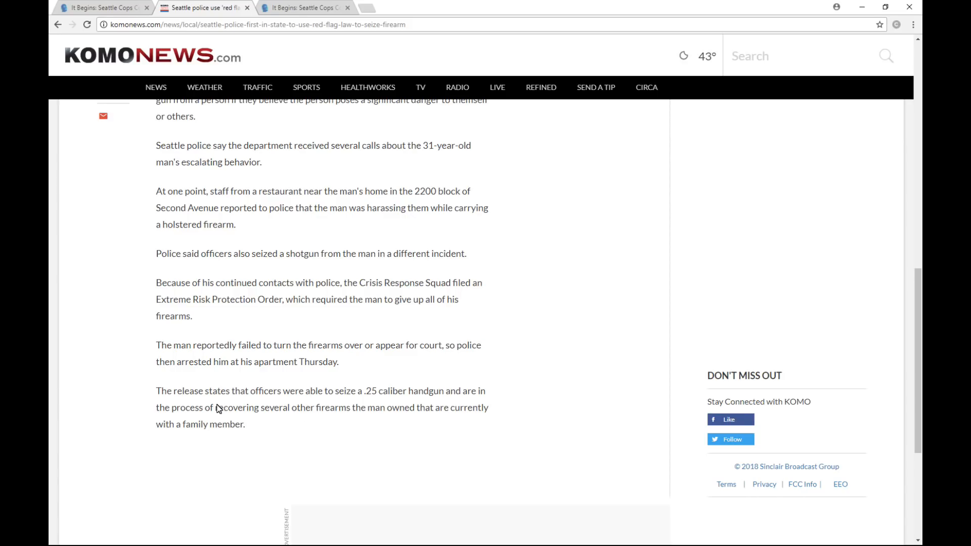
pyautogui.moveTo(149, 411)
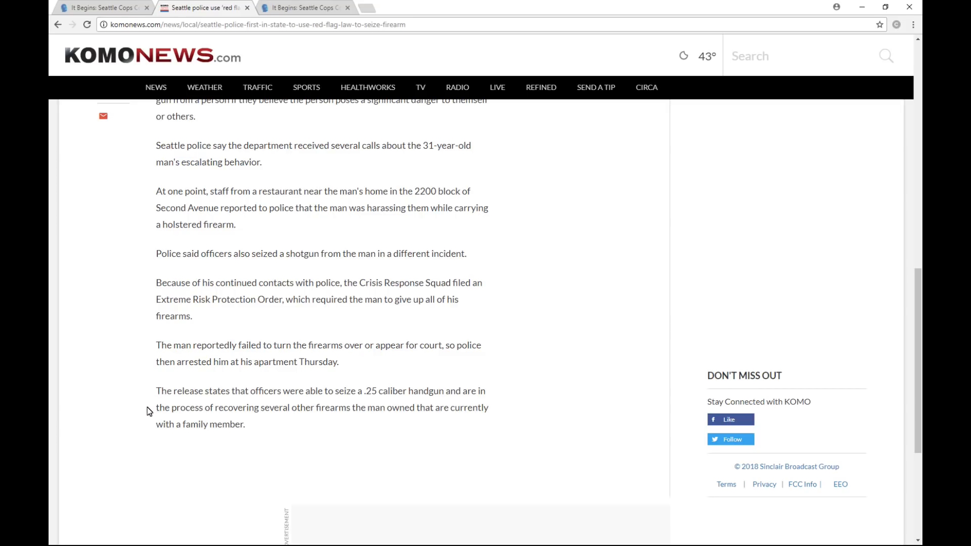
pyautogui.moveTo(338, 445)
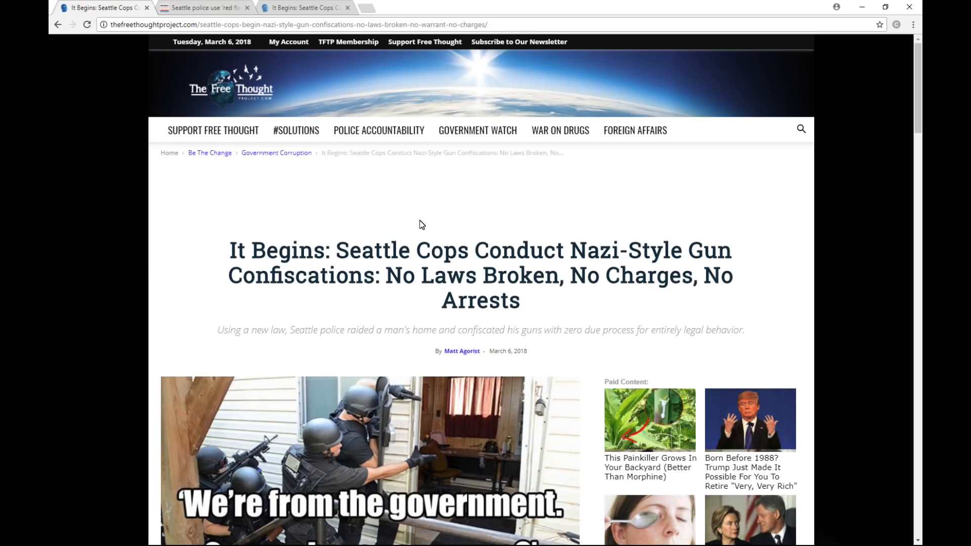
pyautogui.scroll(-3)
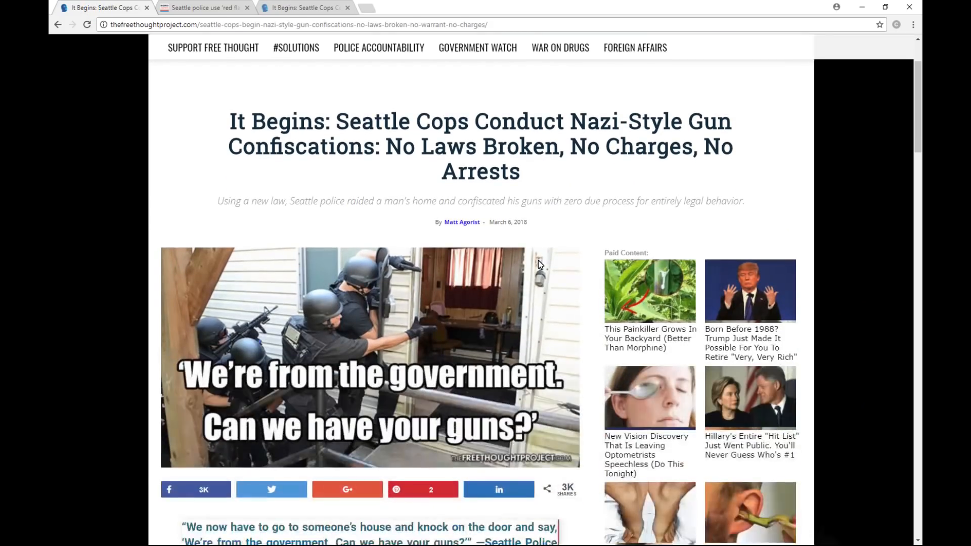
pyautogui.scroll(-3)
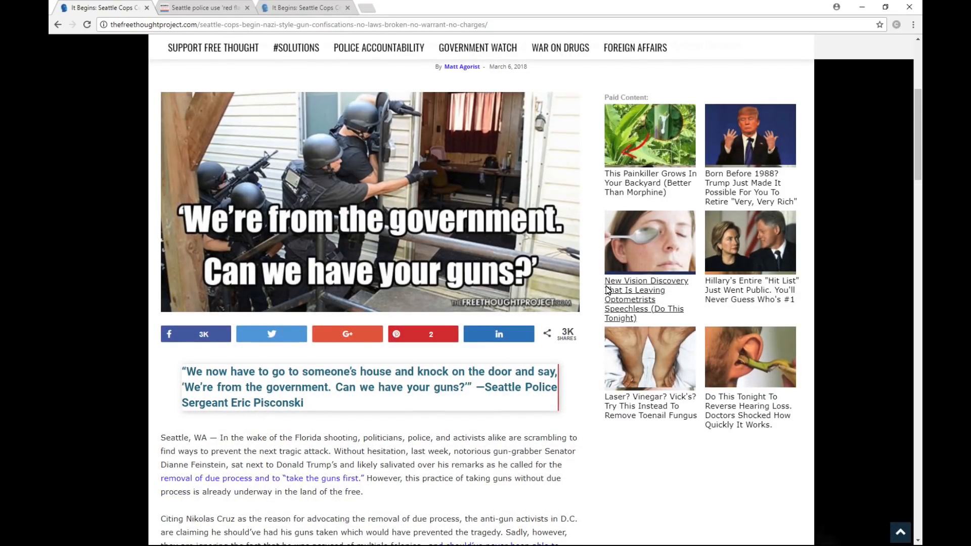
pyautogui.scroll(-3)
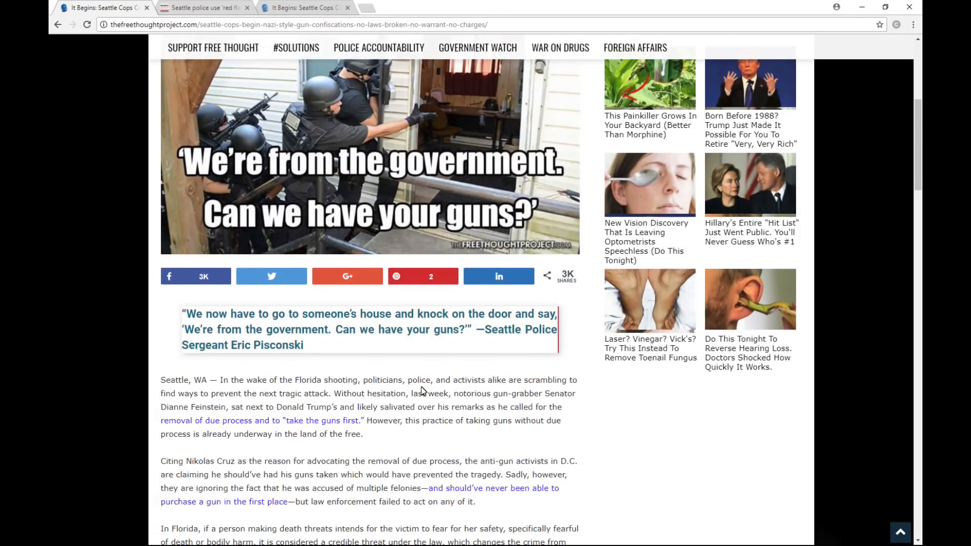
pyautogui.scroll(-3)
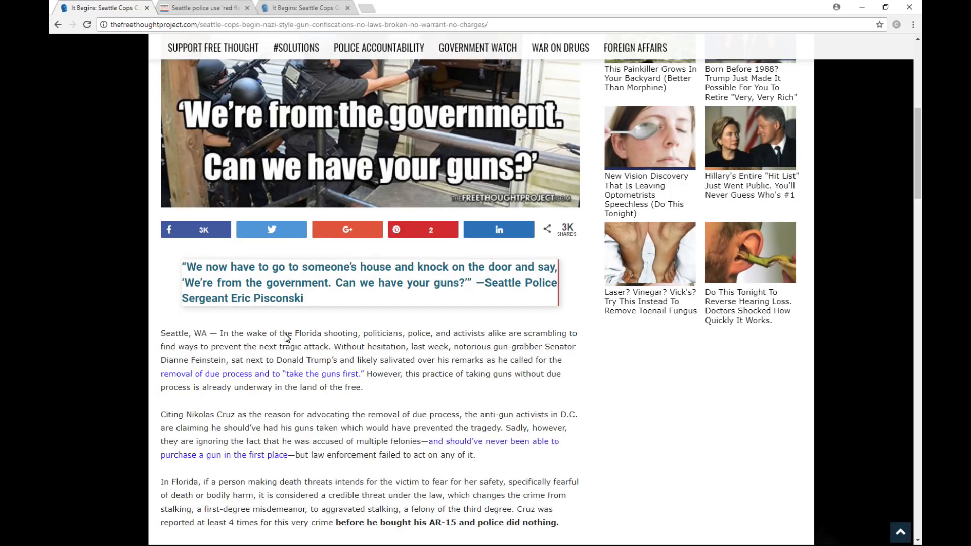
pyautogui.scroll(-3)
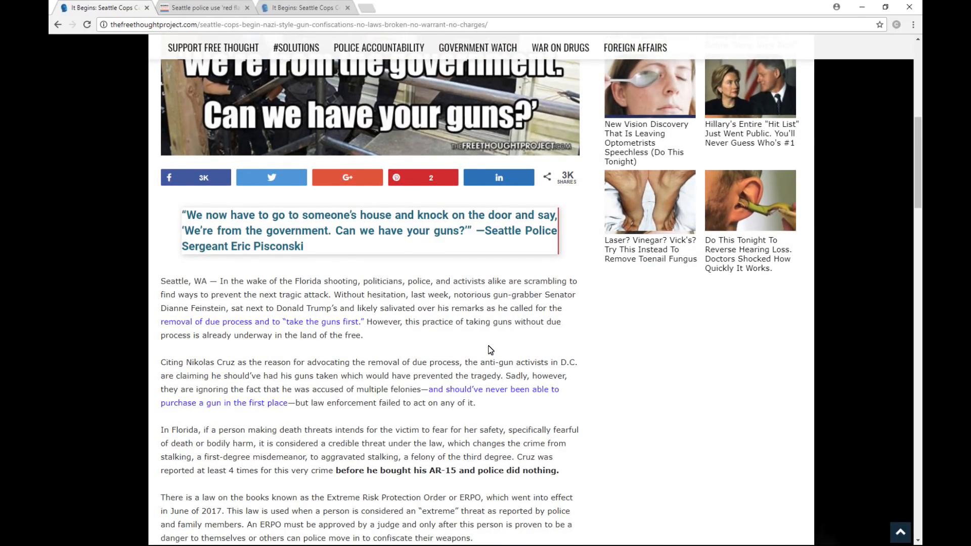
pyautogui.moveTo(476, 347)
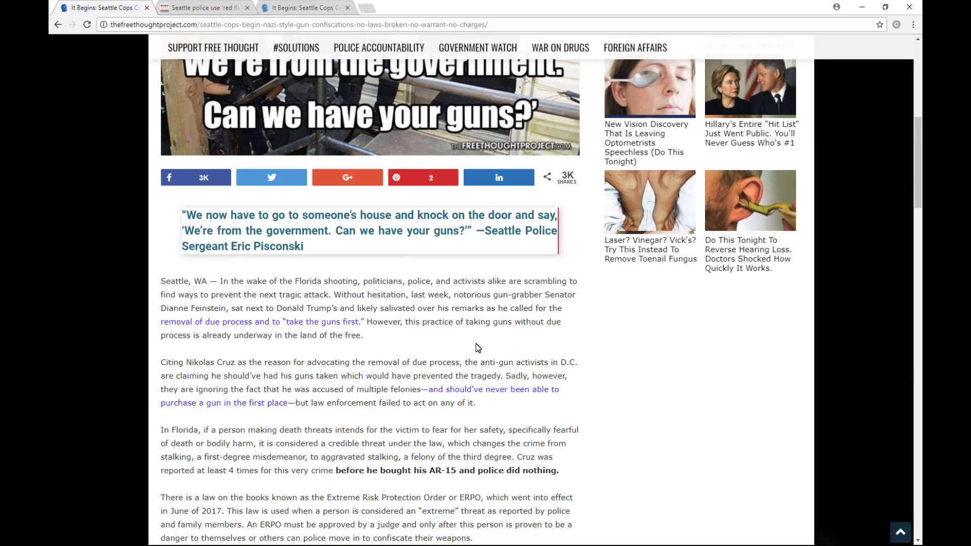
pyautogui.moveTo(286, 339)
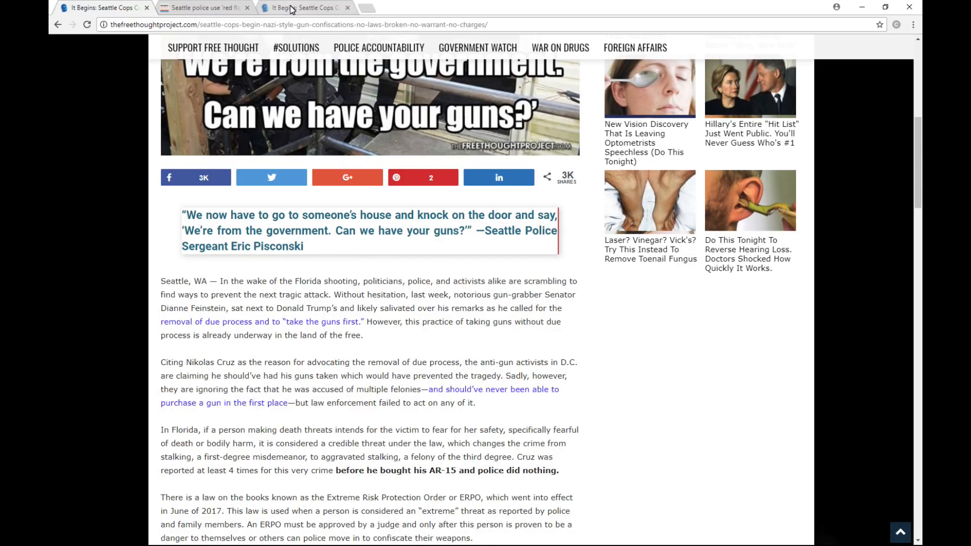
pyautogui.scroll(-3)
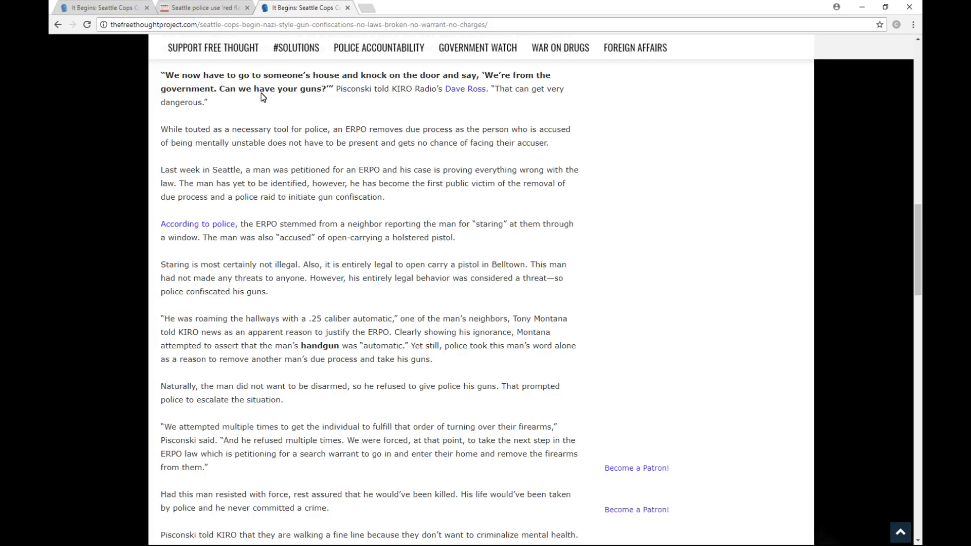
pyautogui.moveTo(258, 111)
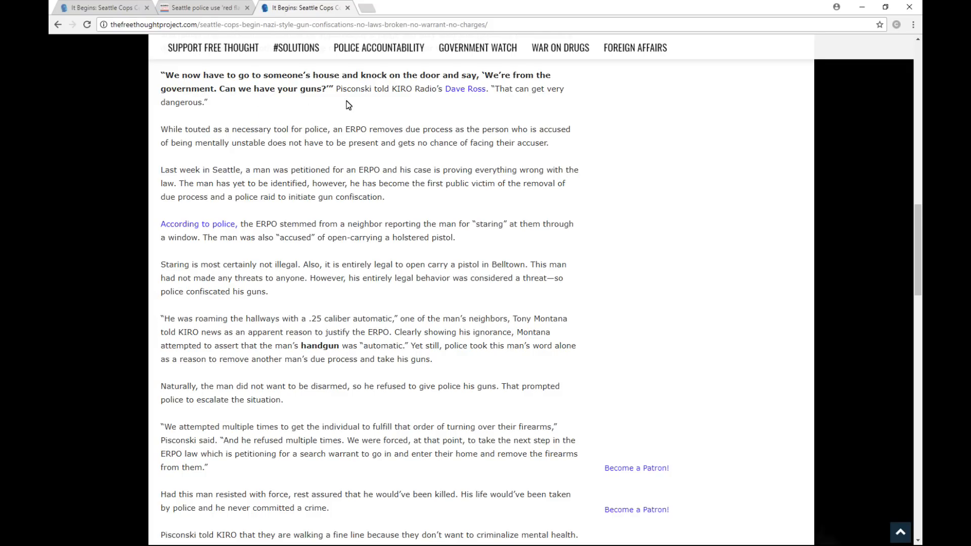
pyautogui.moveTo(490, 98)
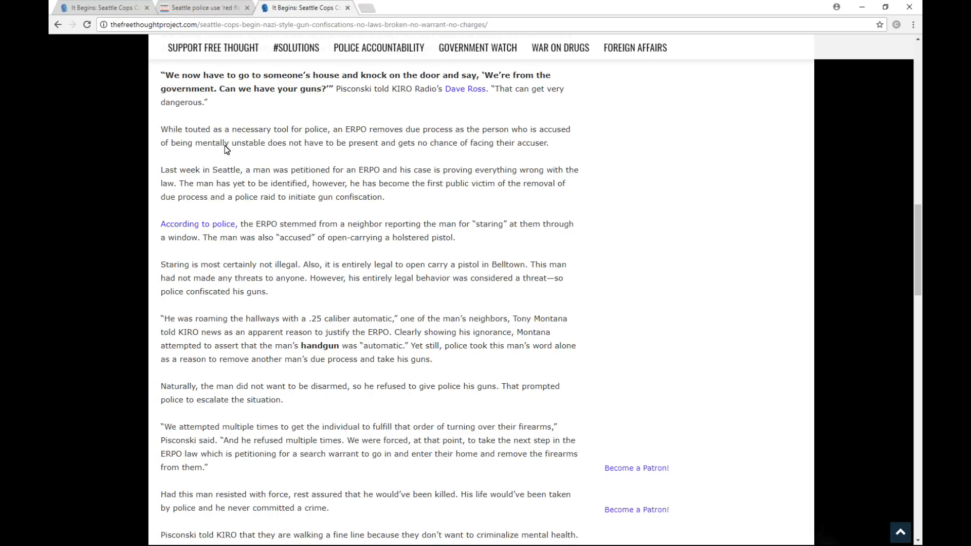
pyautogui.moveTo(245, 137)
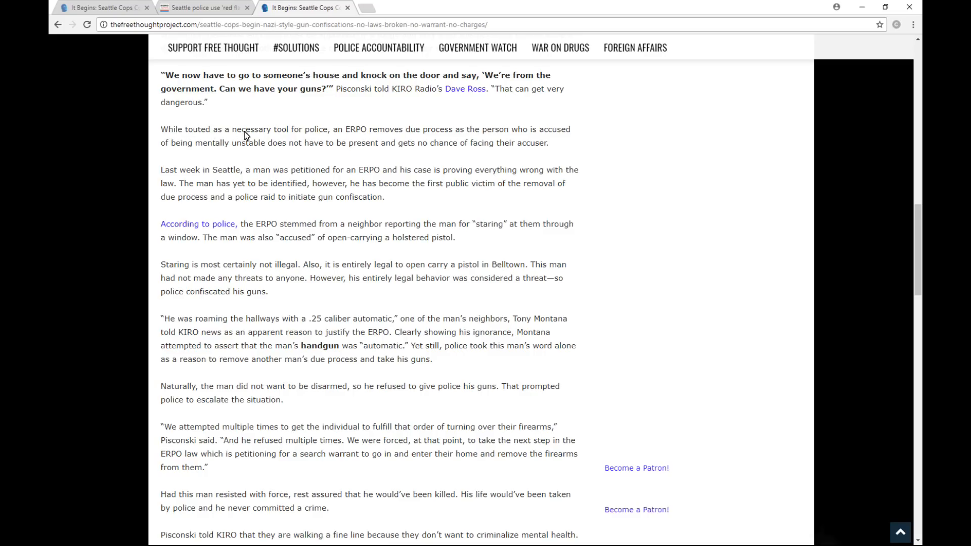
pyautogui.moveTo(364, 135)
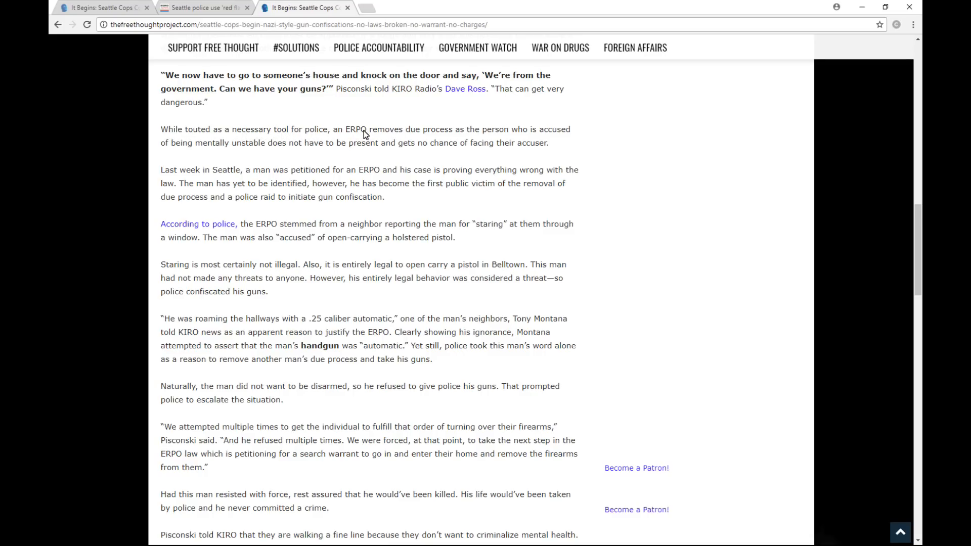
pyautogui.moveTo(486, 143)
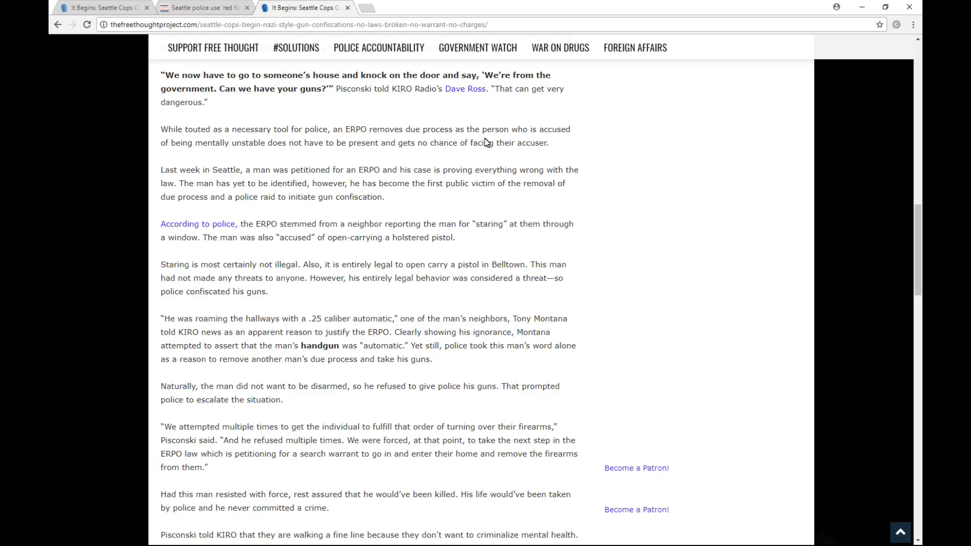
pyautogui.moveTo(188, 153)
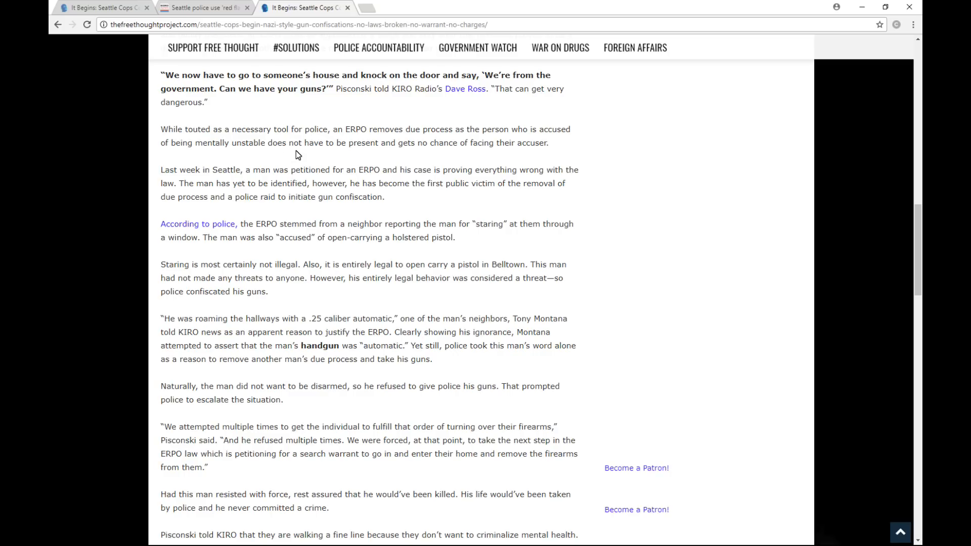
pyautogui.moveTo(479, 162)
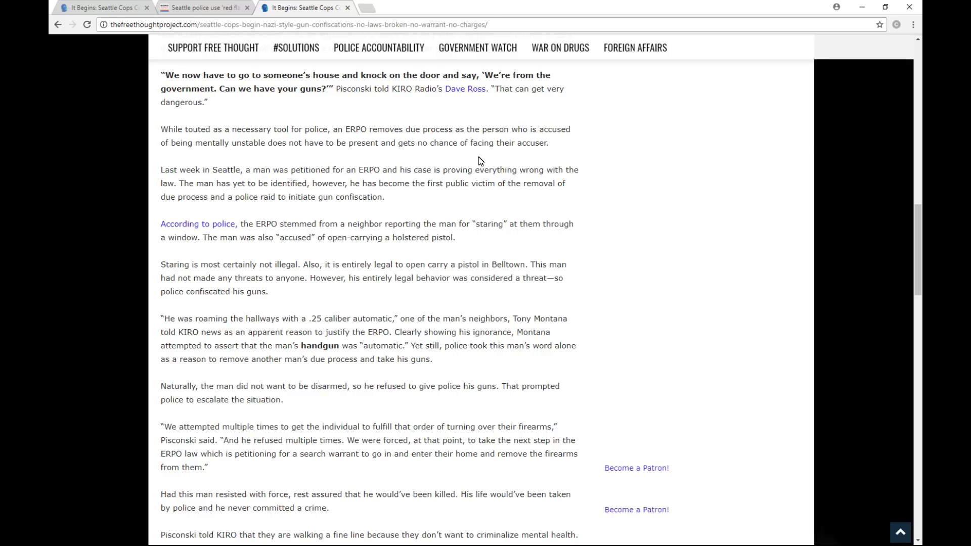
pyautogui.moveTo(218, 183)
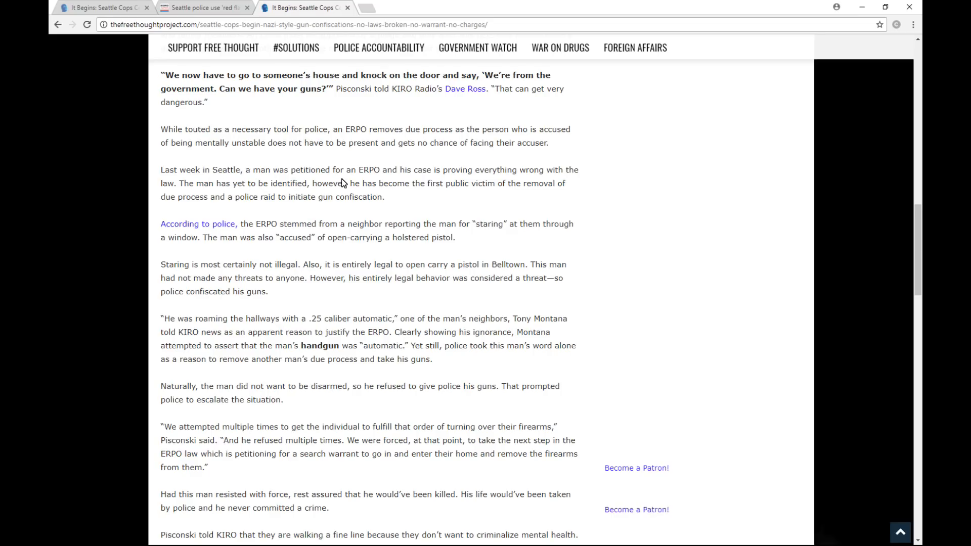
pyautogui.moveTo(463, 176)
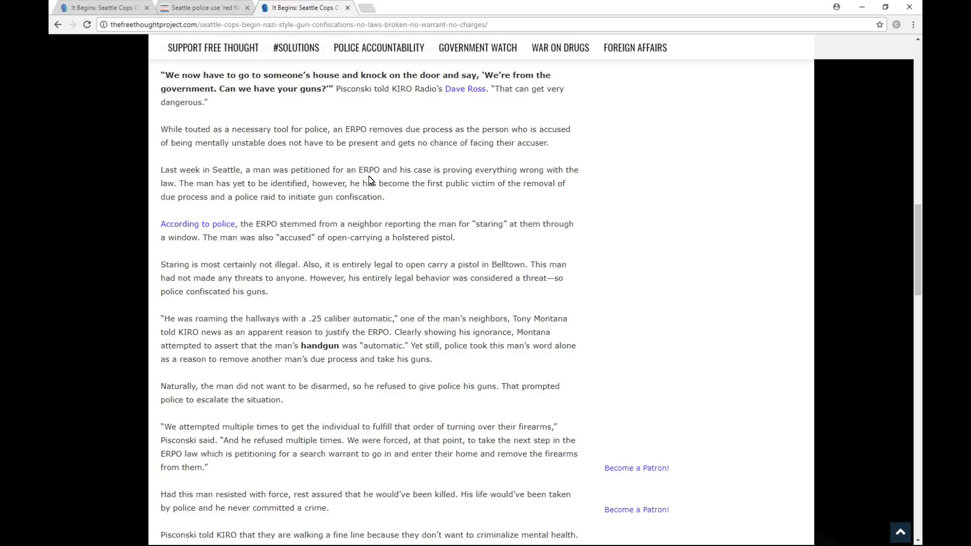
pyautogui.moveTo(517, 217)
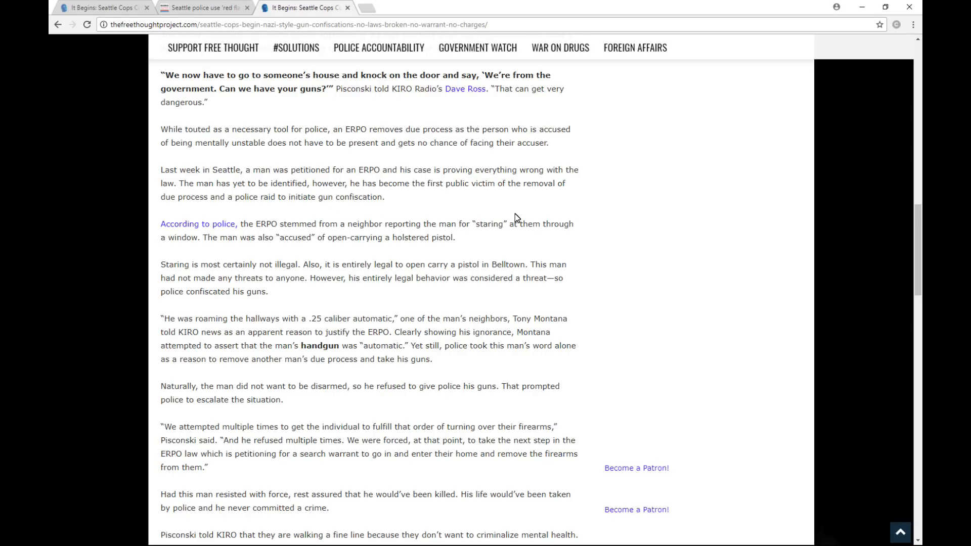
pyautogui.moveTo(639, 223)
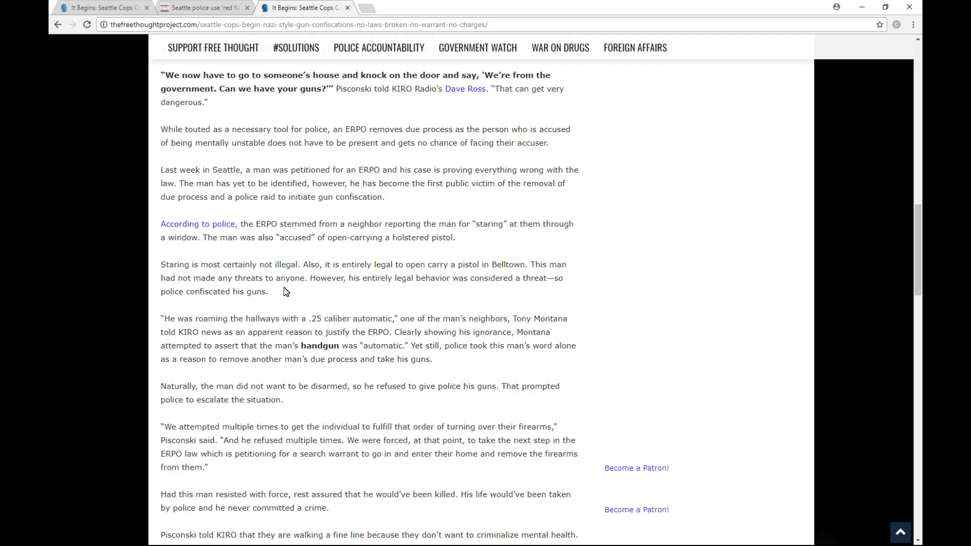
pyautogui.moveTo(280, 244)
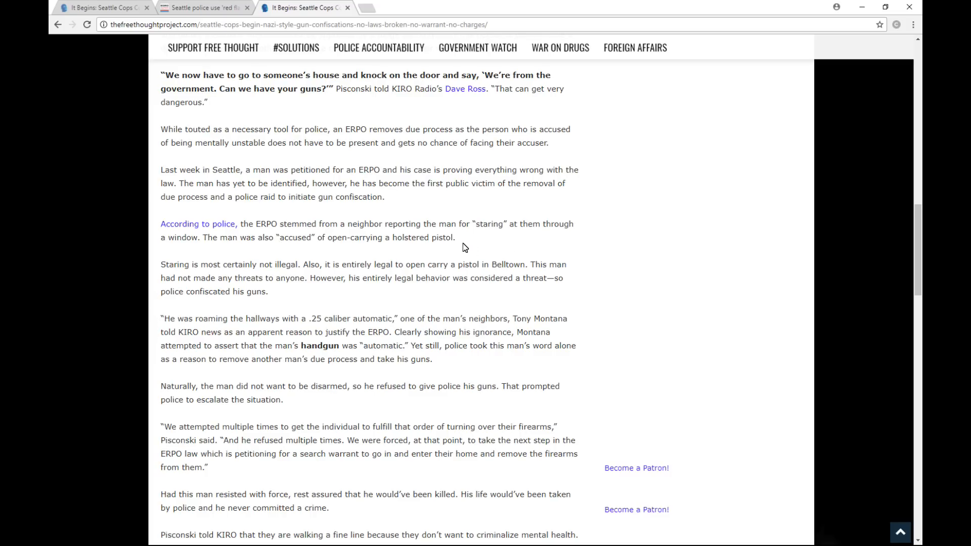
pyautogui.moveTo(256, 216)
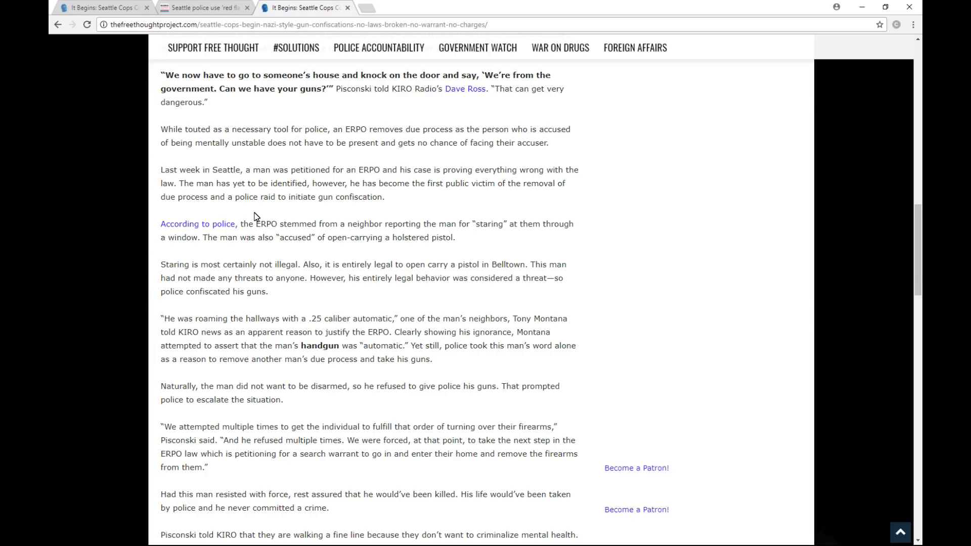
pyautogui.doubleClick(387, 223)
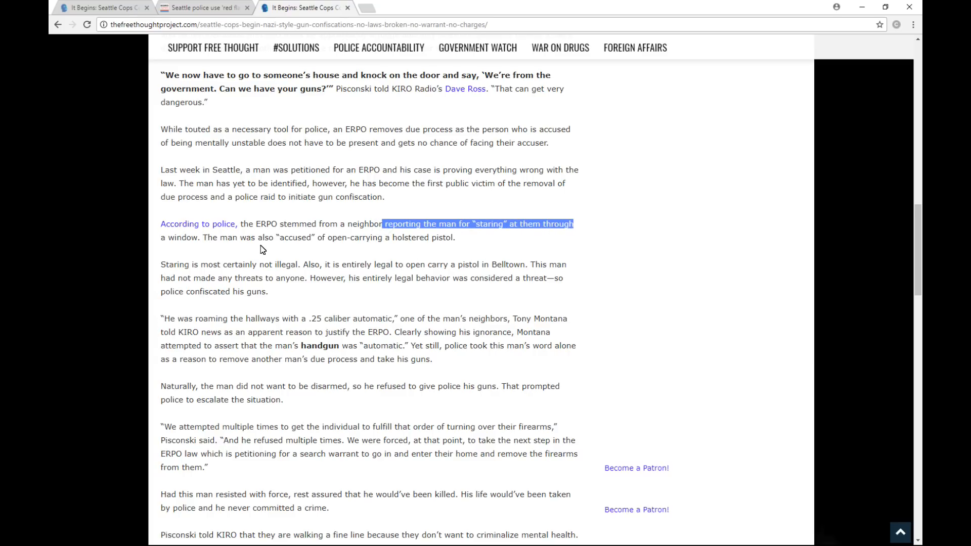
pyautogui.moveTo(310, 247)
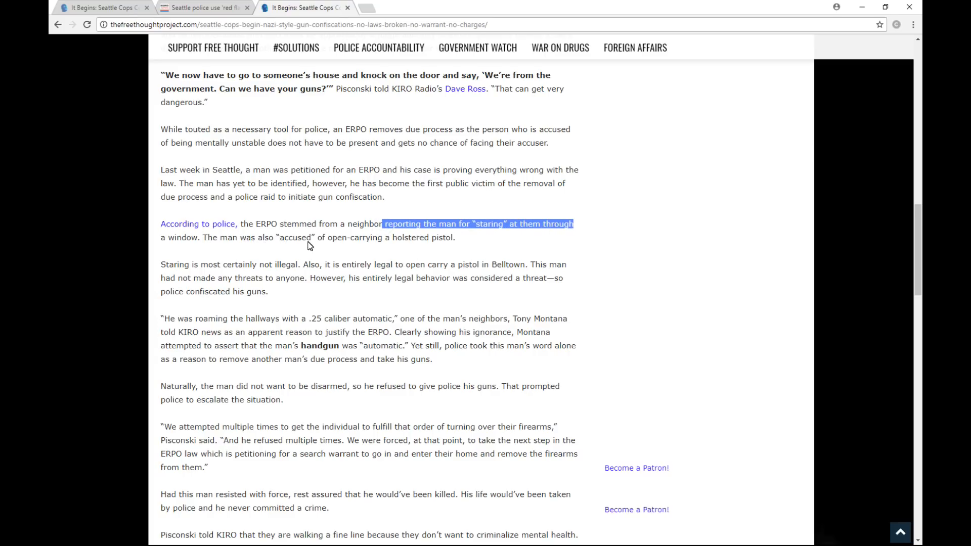
pyautogui.moveTo(561, 264)
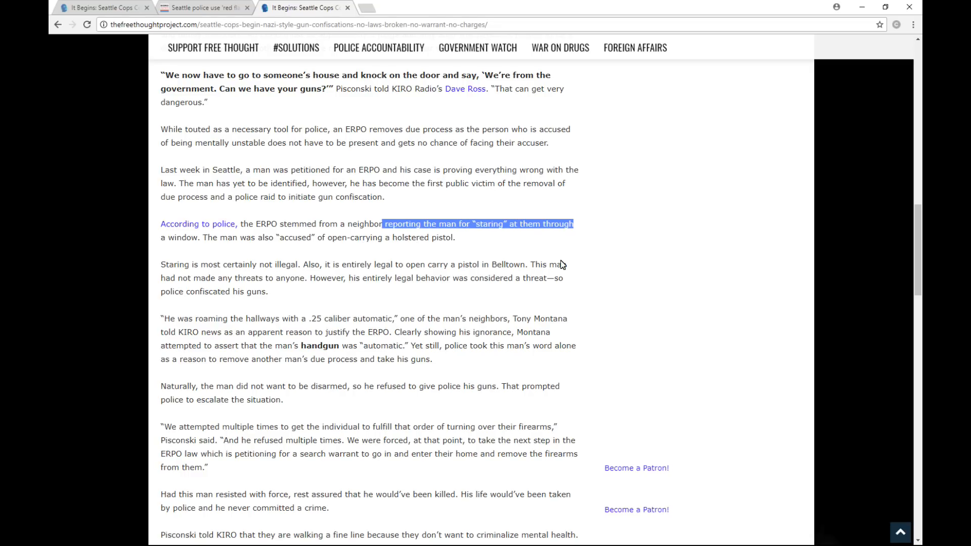
pyautogui.moveTo(371, 238)
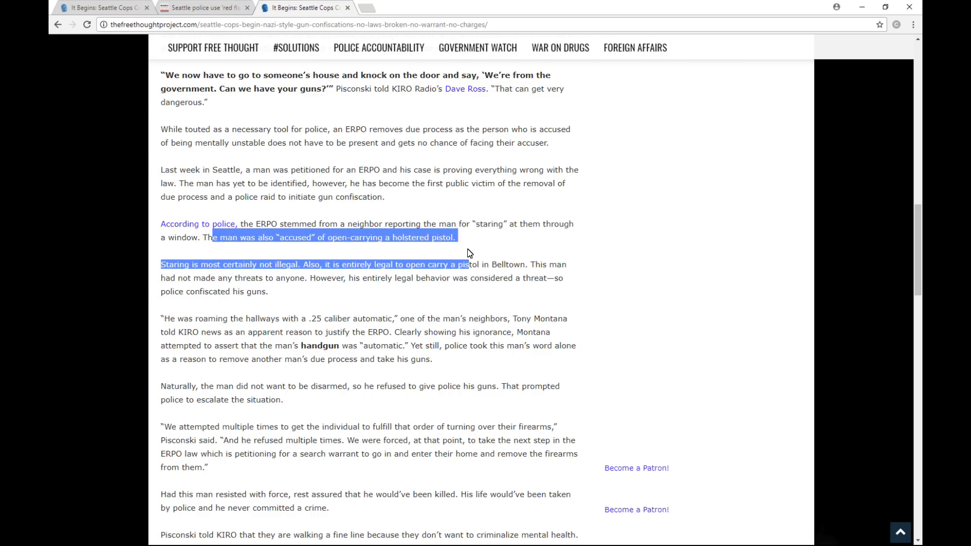
pyautogui.click(156, 265)
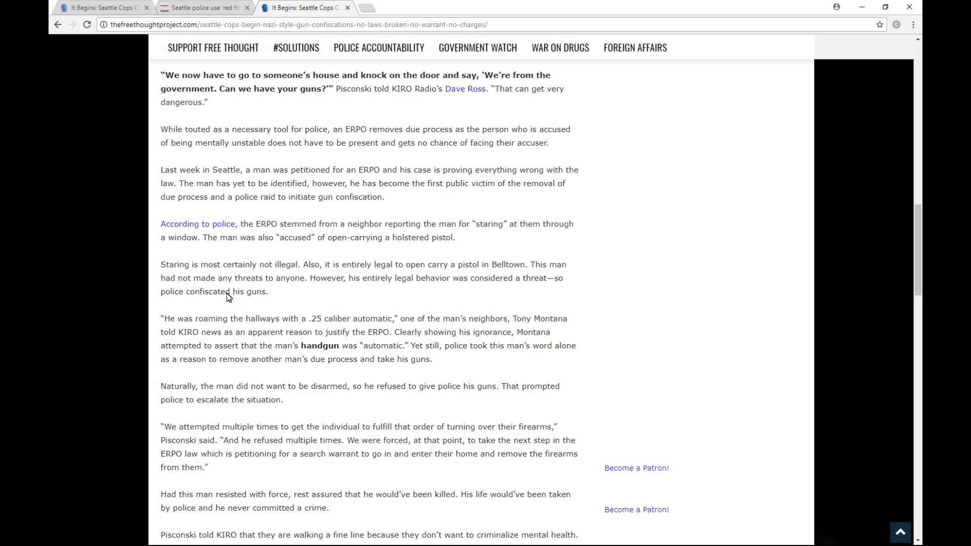
pyautogui.moveTo(256, 273)
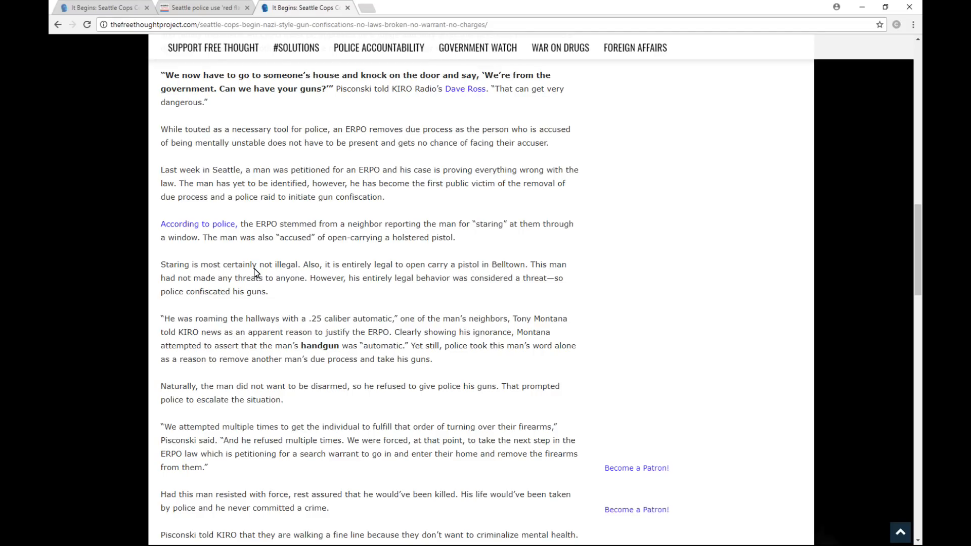
pyautogui.moveTo(252, 274)
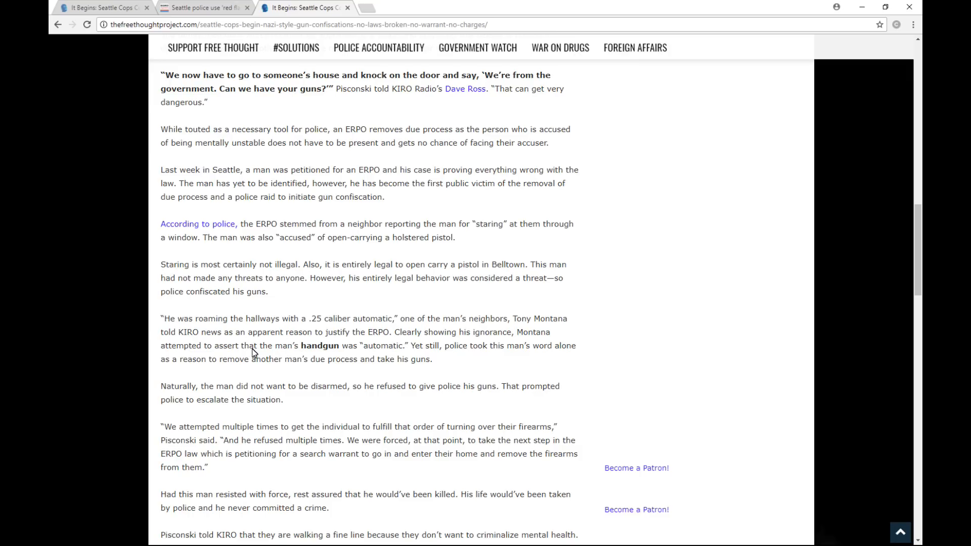
pyautogui.moveTo(361, 350)
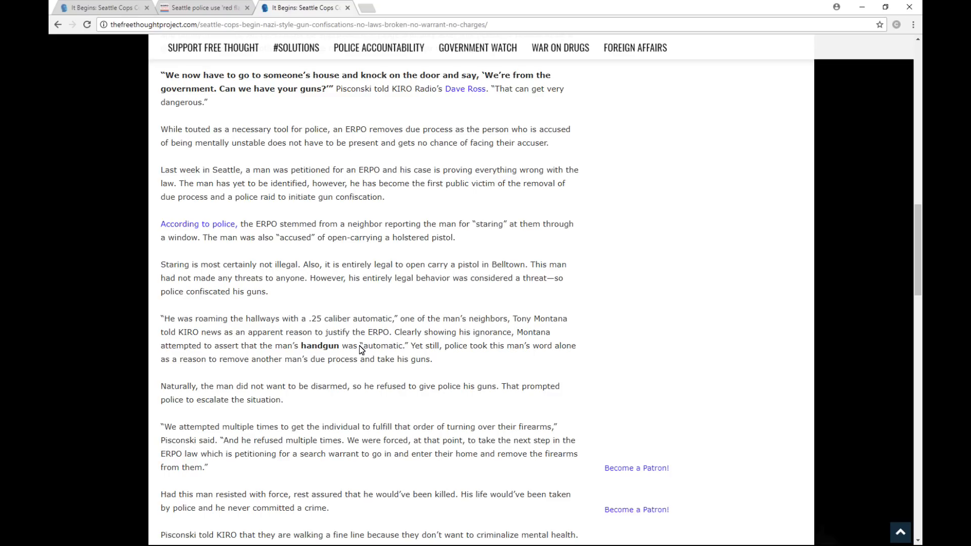
pyautogui.moveTo(443, 346)
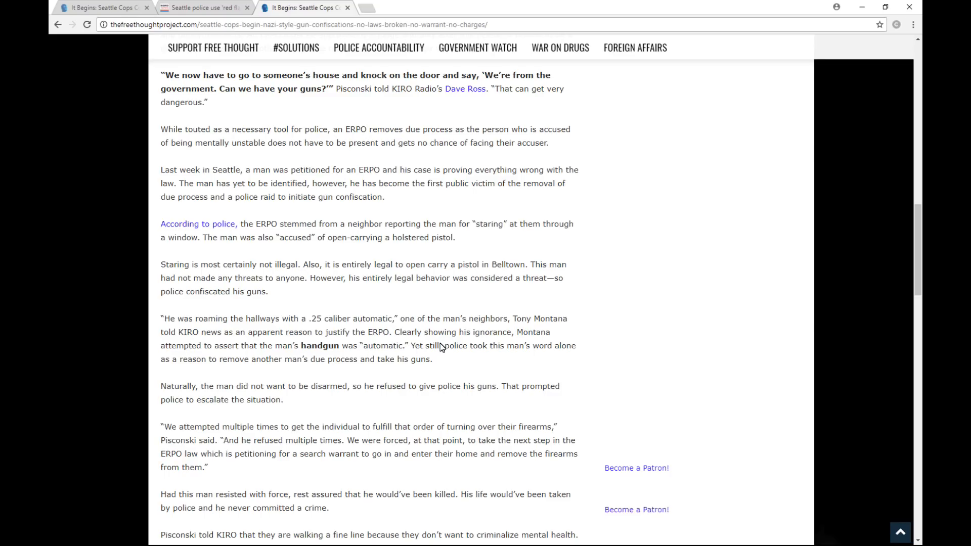
pyautogui.moveTo(225, 353)
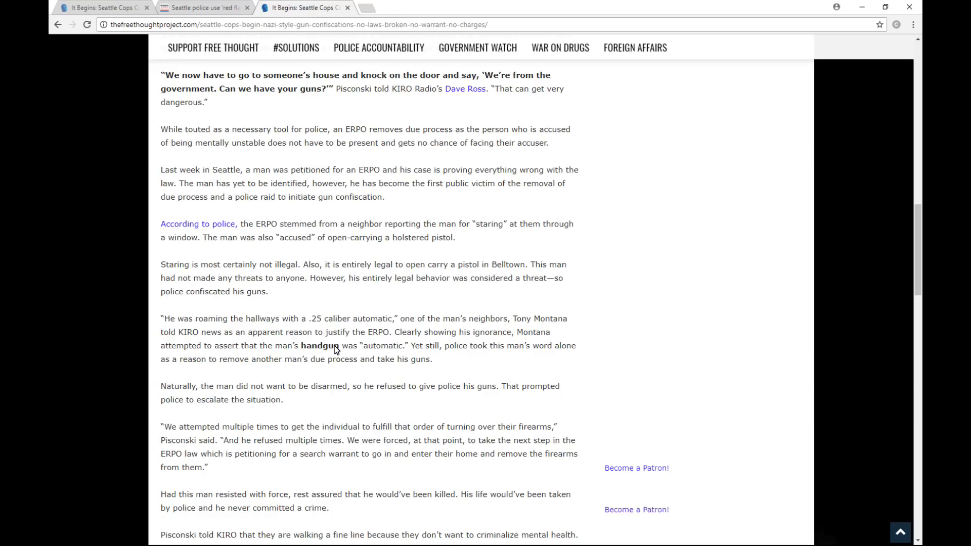
pyautogui.moveTo(449, 345)
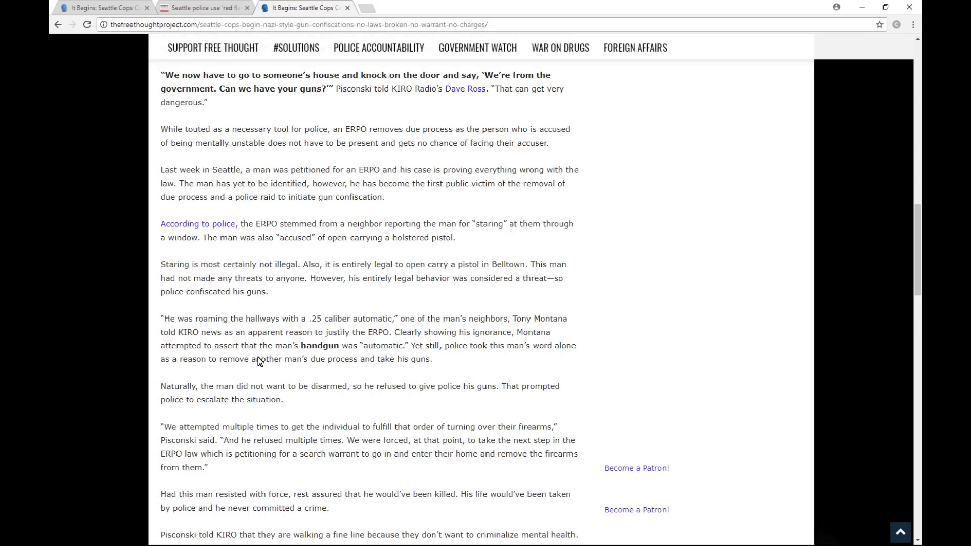
pyautogui.moveTo(346, 363)
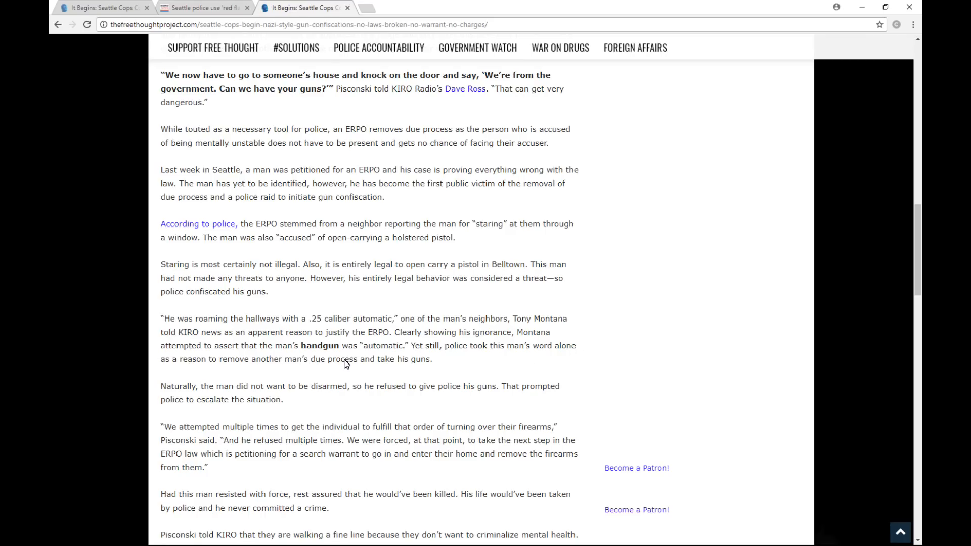
pyautogui.moveTo(242, 390)
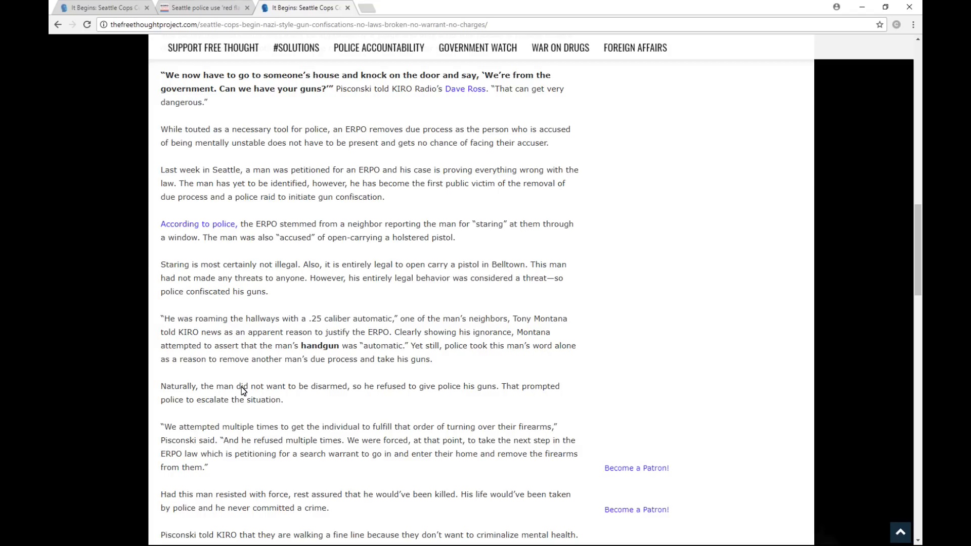
pyautogui.moveTo(346, 401)
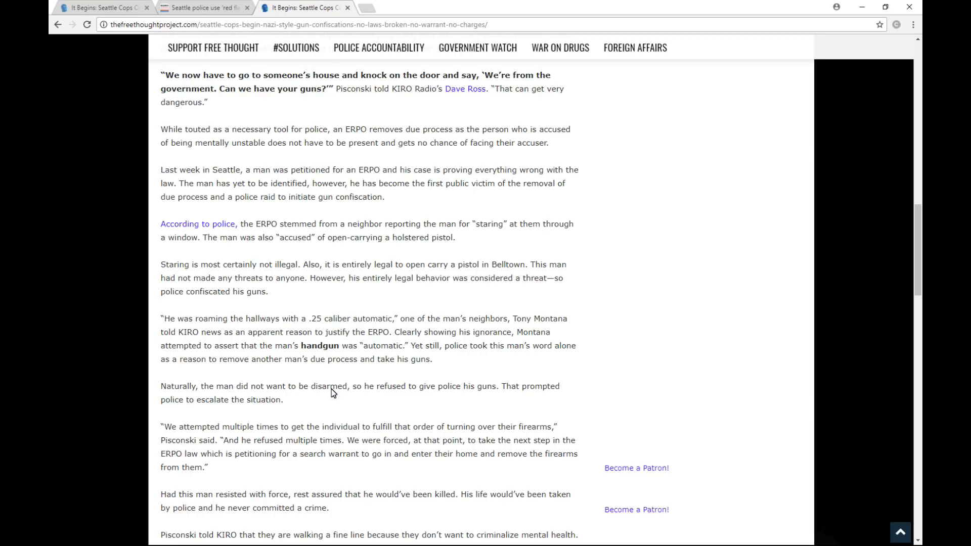
pyautogui.moveTo(347, 400)
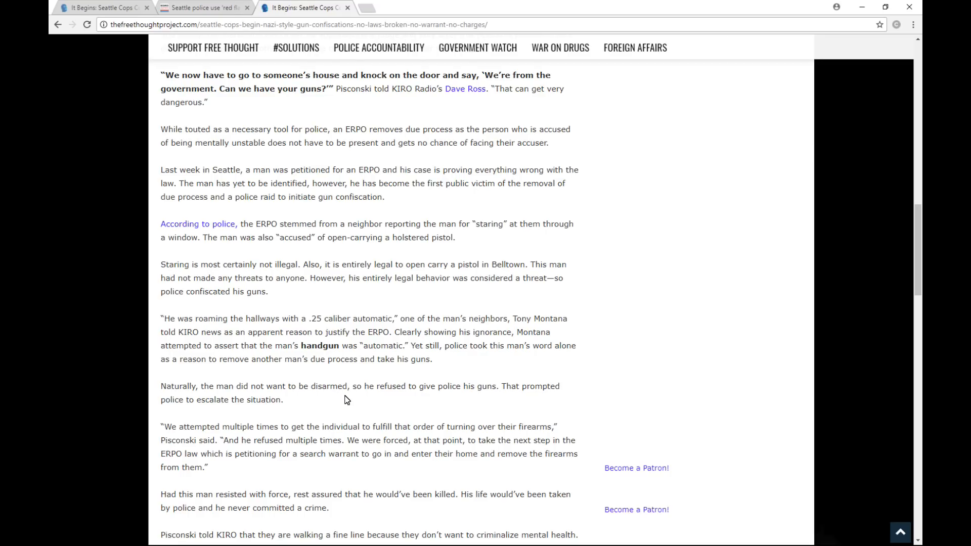
# Scroll further down through the Seattle gun confiscation article body
pyautogui.scroll(-3)
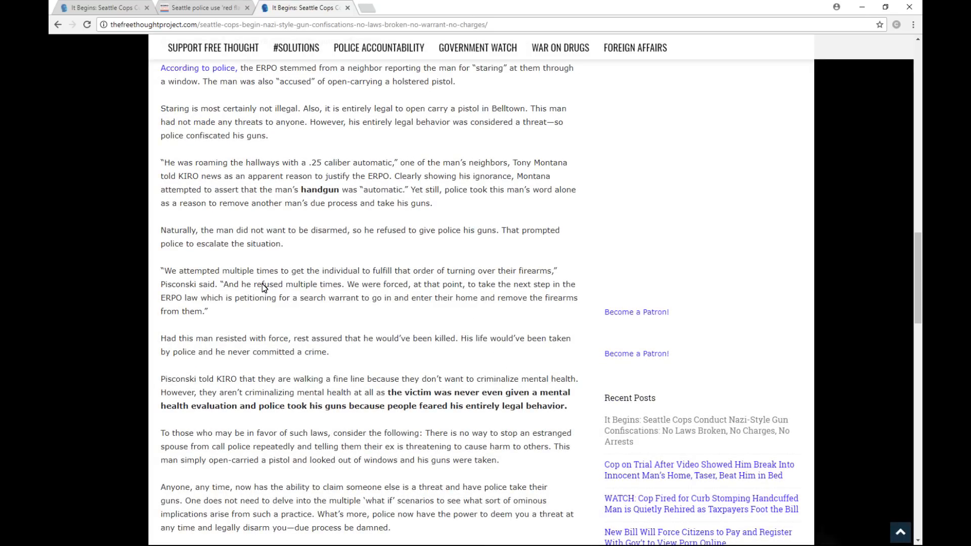
pyautogui.moveTo(278, 292)
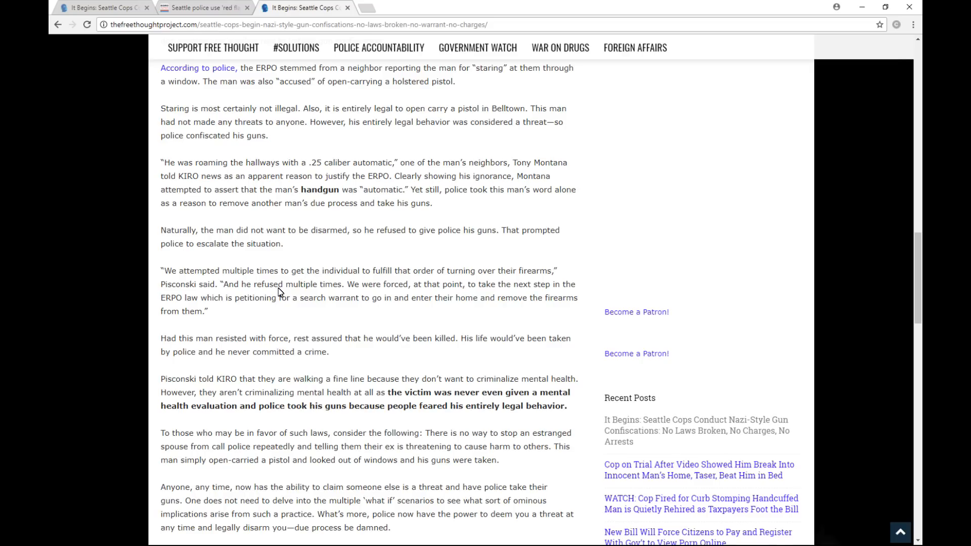
pyautogui.moveTo(237, 285)
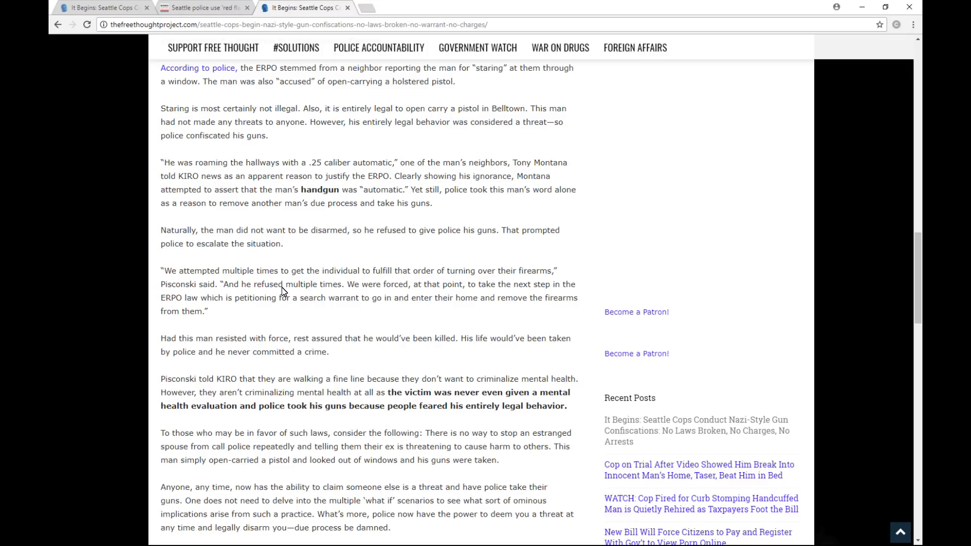
pyautogui.moveTo(547, 293)
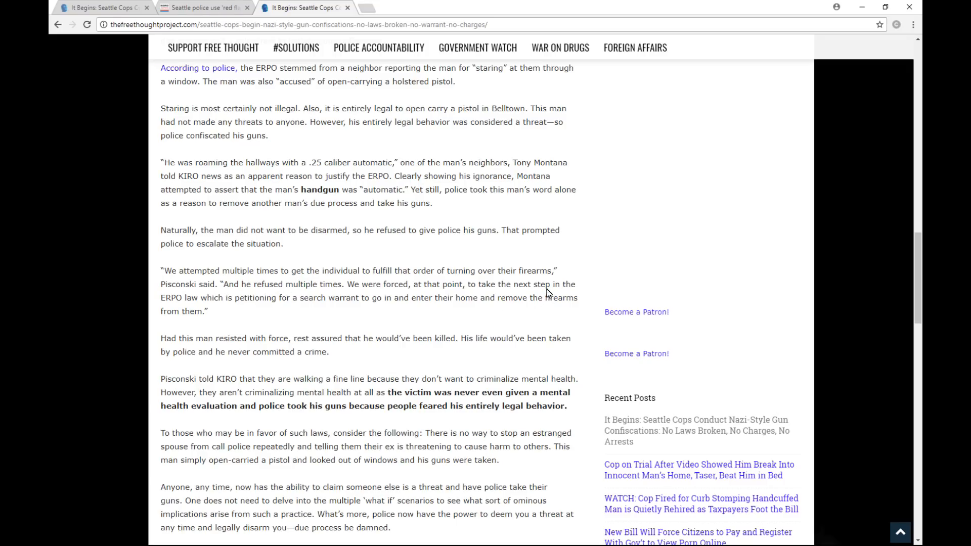
pyautogui.moveTo(190, 302)
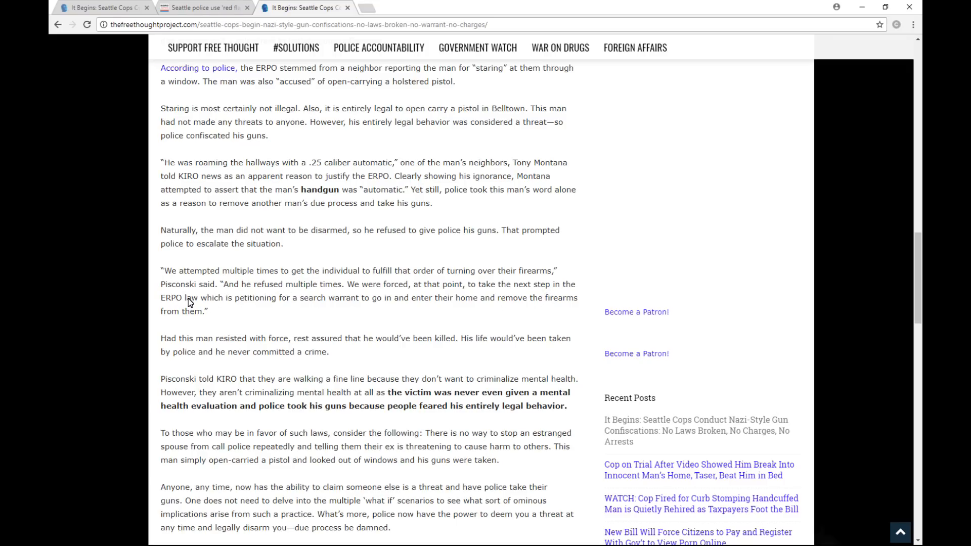
pyautogui.moveTo(361, 303)
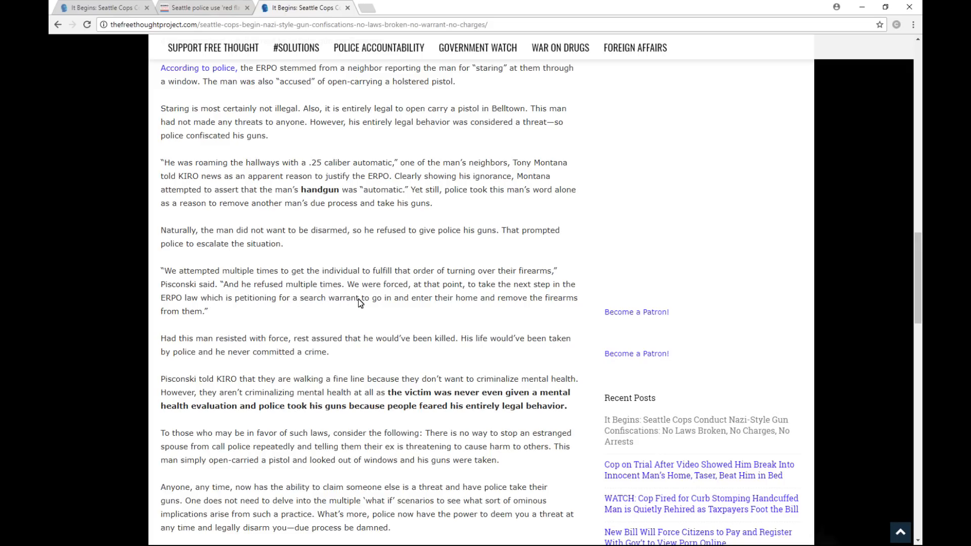
pyautogui.moveTo(566, 302)
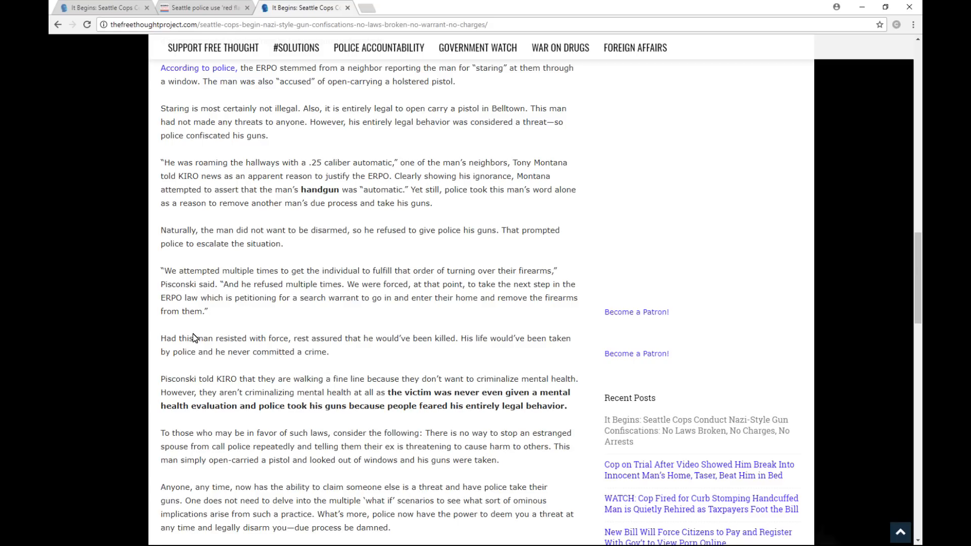
pyautogui.moveTo(280, 345)
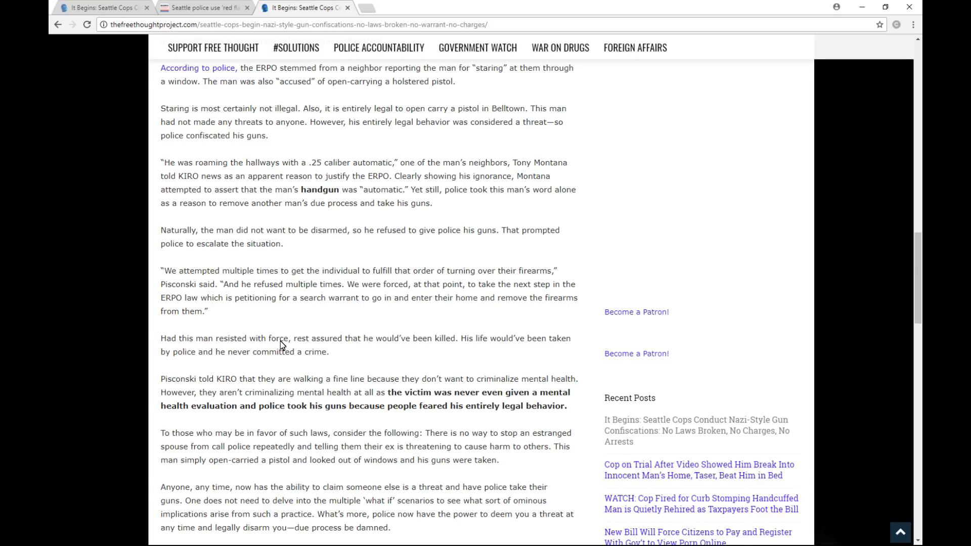
pyautogui.moveTo(339, 345)
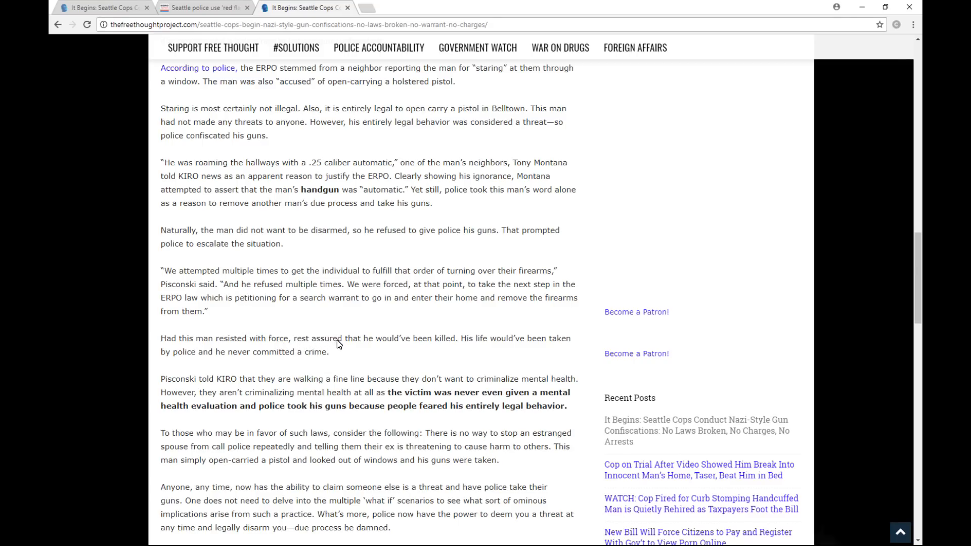
pyautogui.moveTo(453, 352)
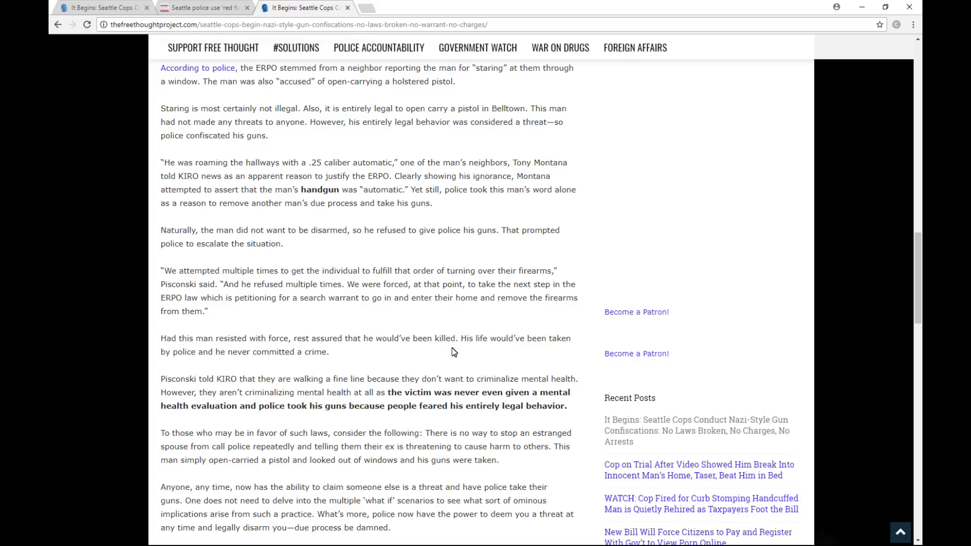
pyautogui.moveTo(207, 360)
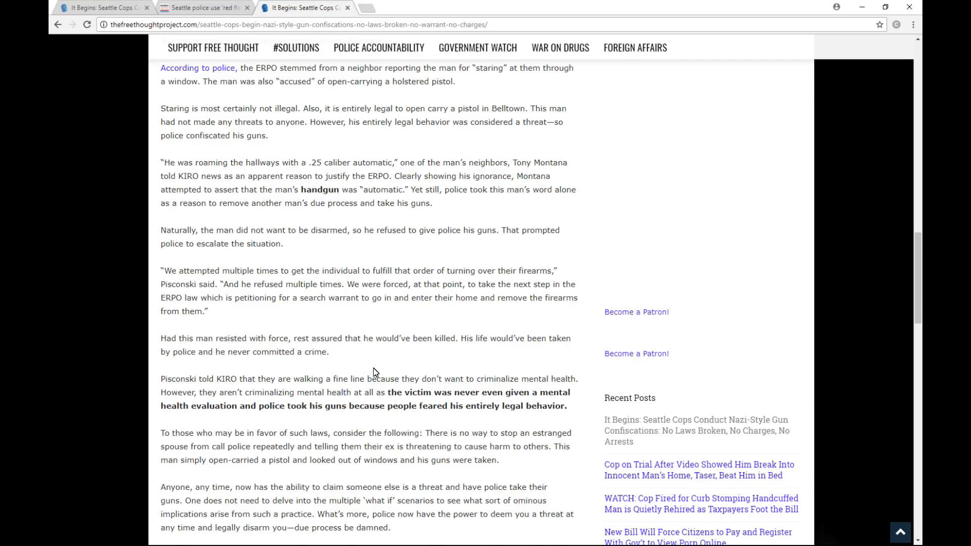
pyautogui.scroll(-3)
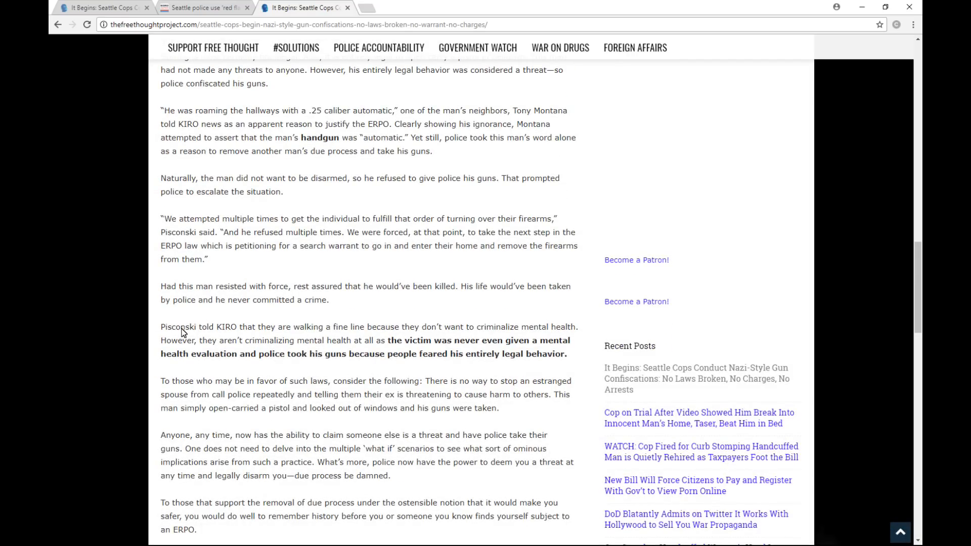
pyautogui.moveTo(264, 336)
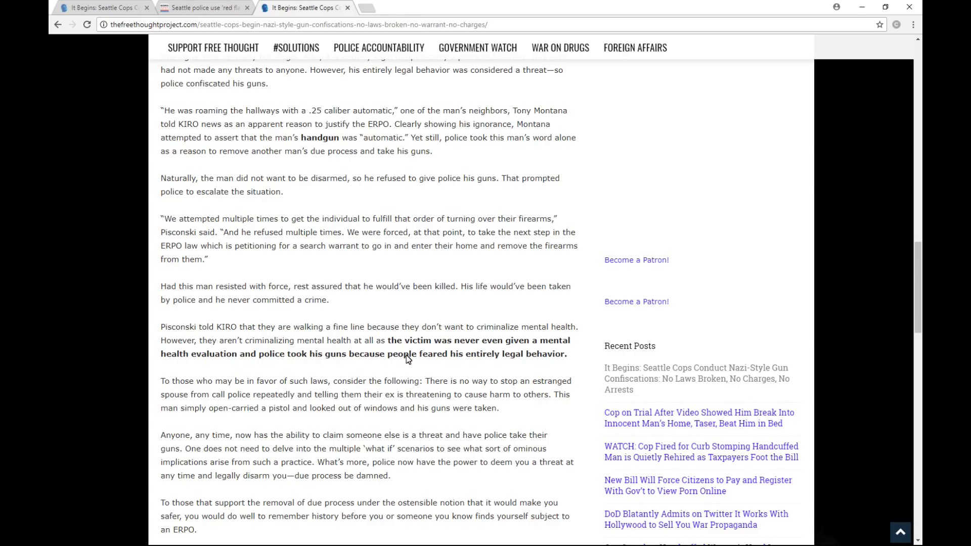
pyautogui.moveTo(250, 371)
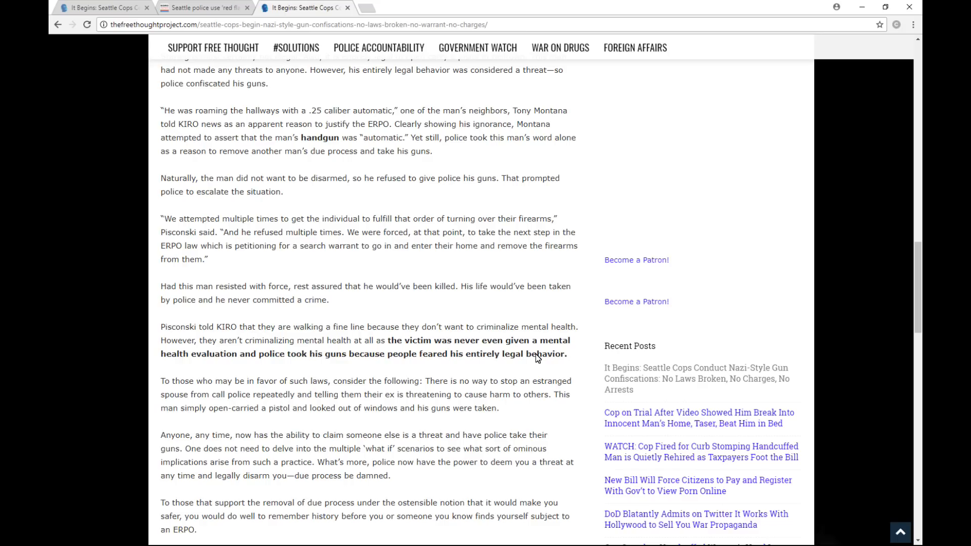
pyautogui.moveTo(561, 360)
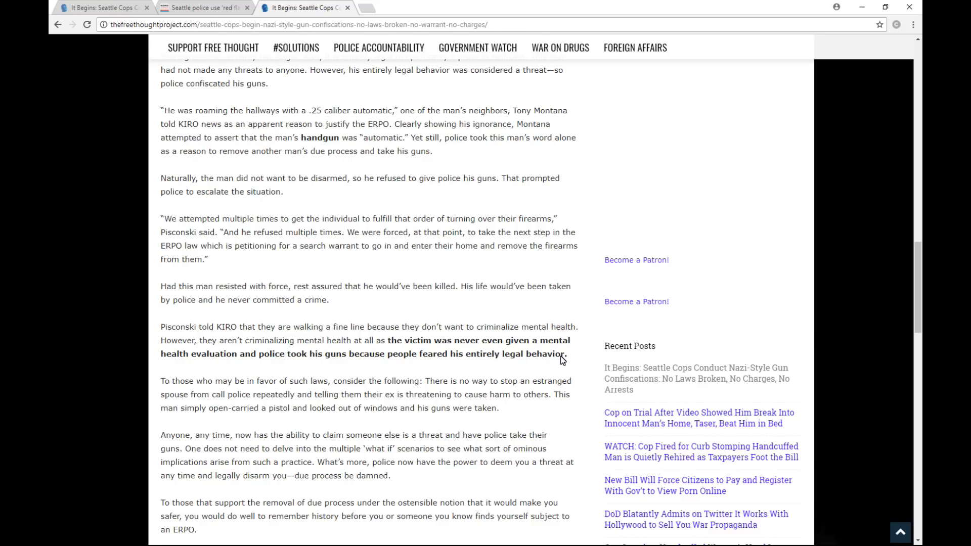
# Scroll back up to the headline image, opening quote and first paragraph
pyautogui.scroll(3)
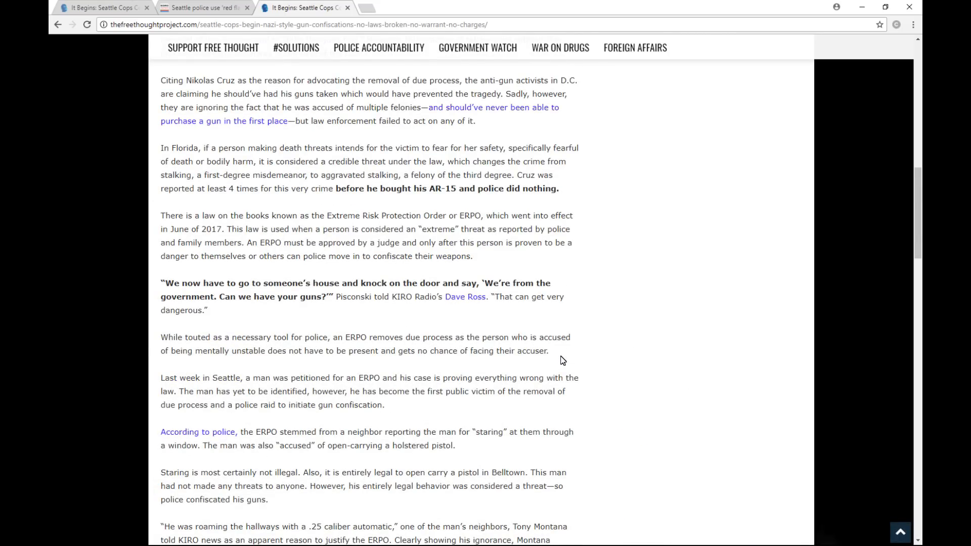
pyautogui.scroll(3)
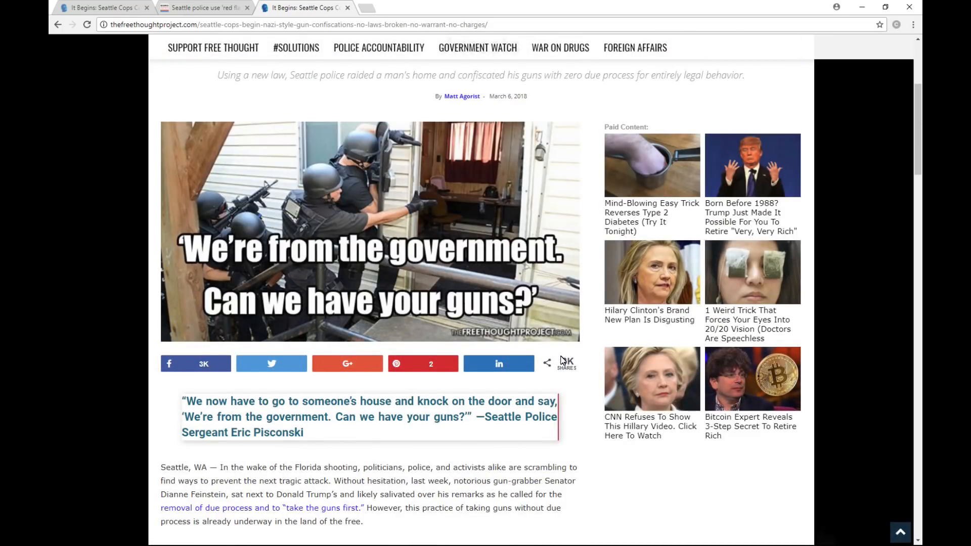